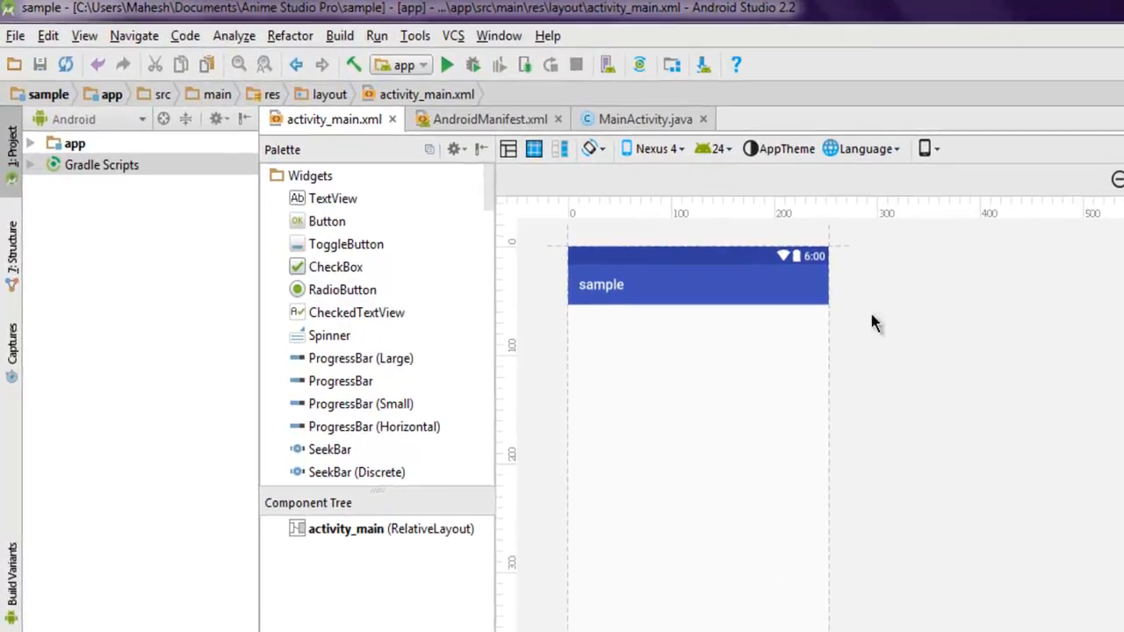
mouse_move(869, 328)
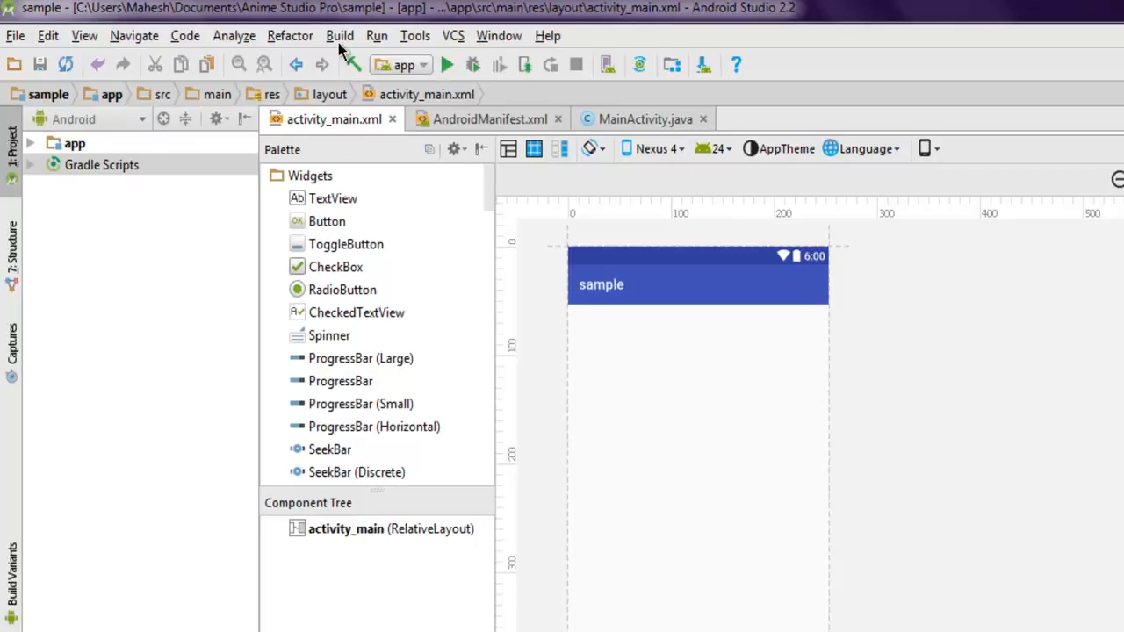
- Browse the Build menu commands, hovering over Generate Signed APK
left_click(341, 35)
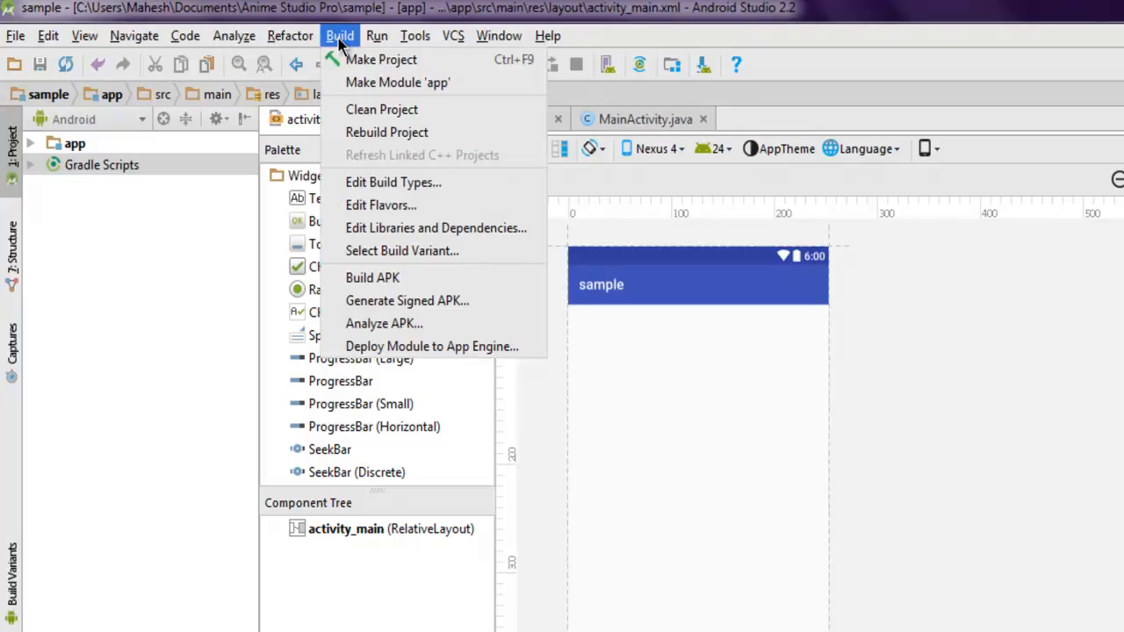
mouse_move(407, 300)
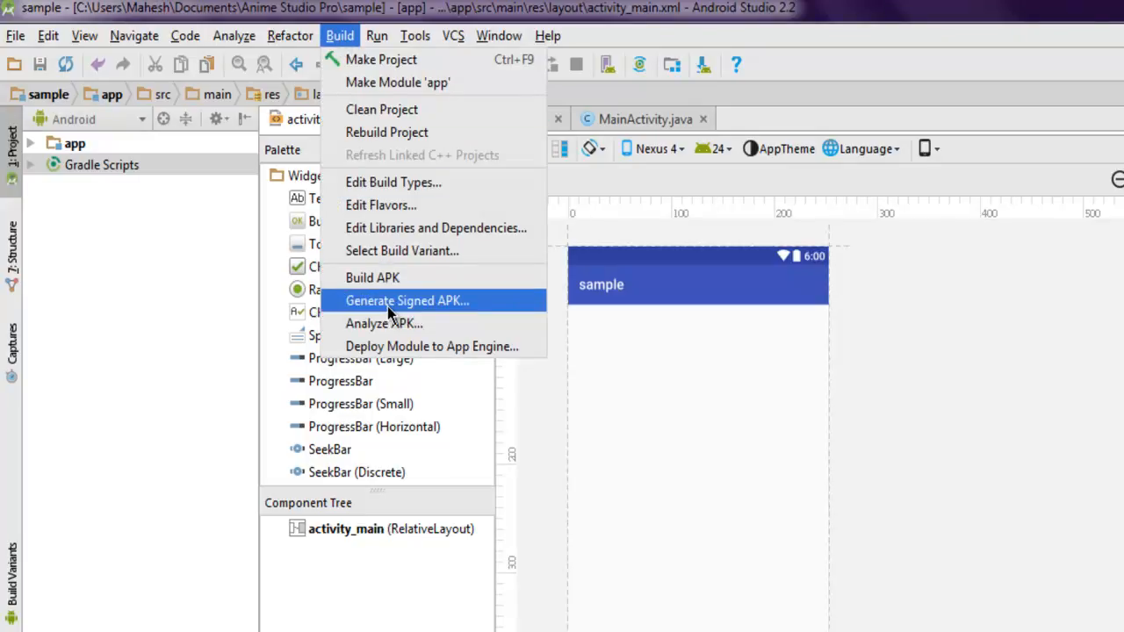
mouse_move(421, 309)
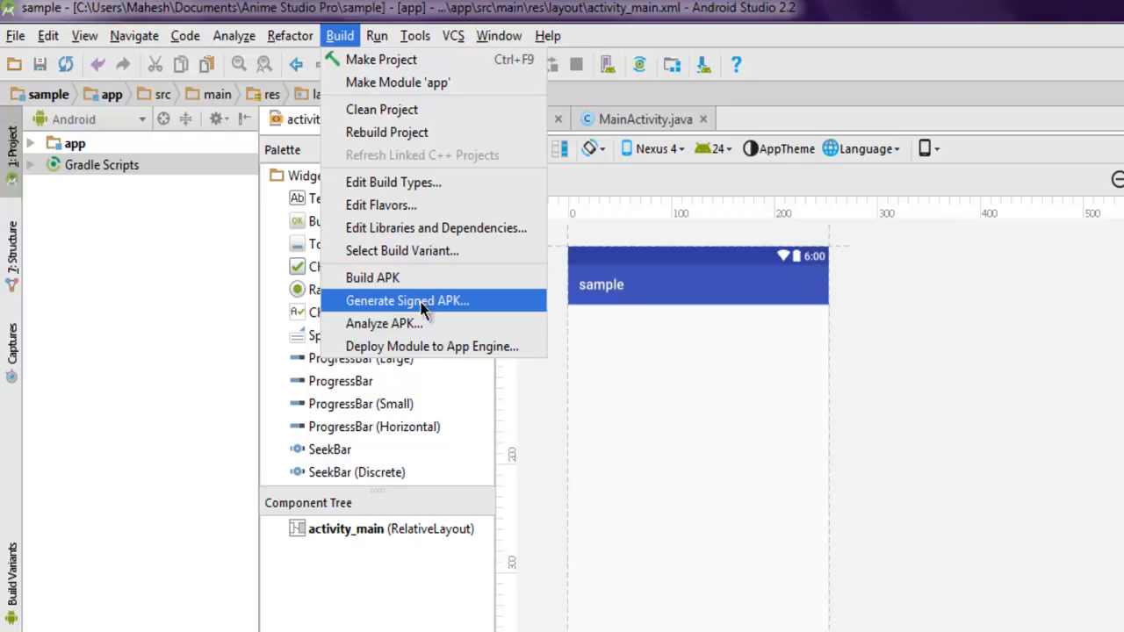
- Launch the Generate Signed APK wizard and begin creating a new key store
left_click(408, 300)
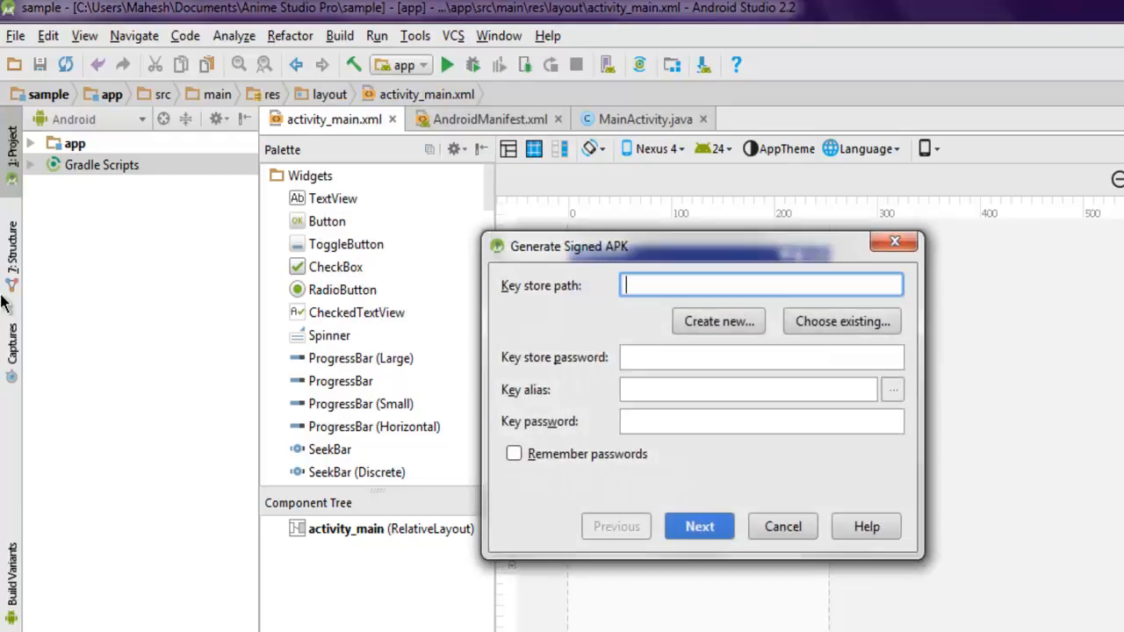
mouse_move(408, 499)
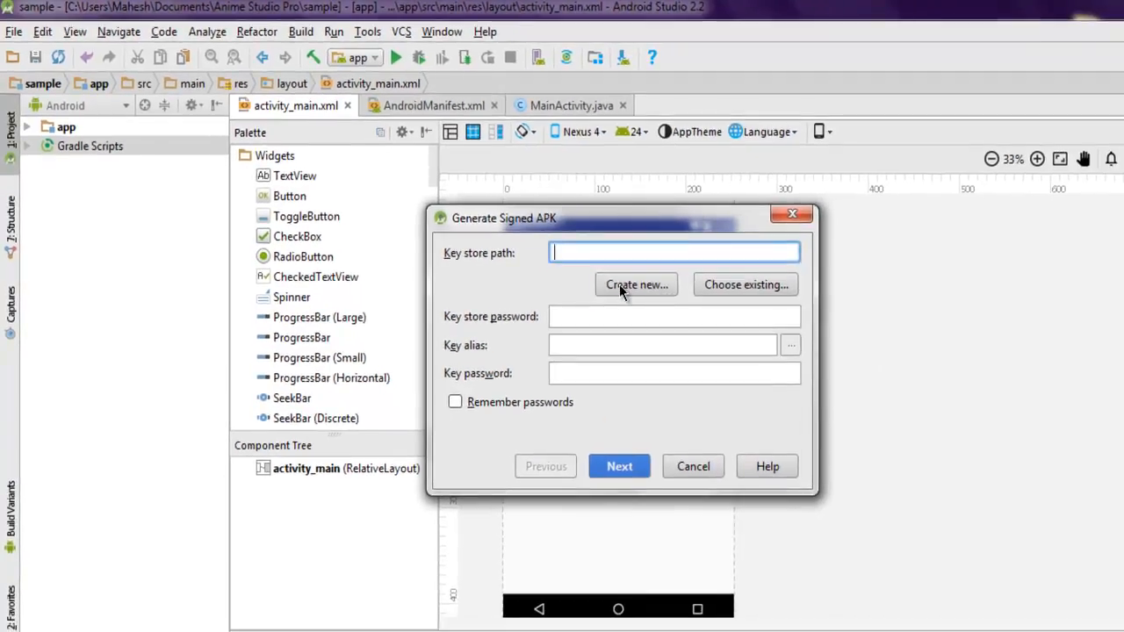
left_click(635, 284)
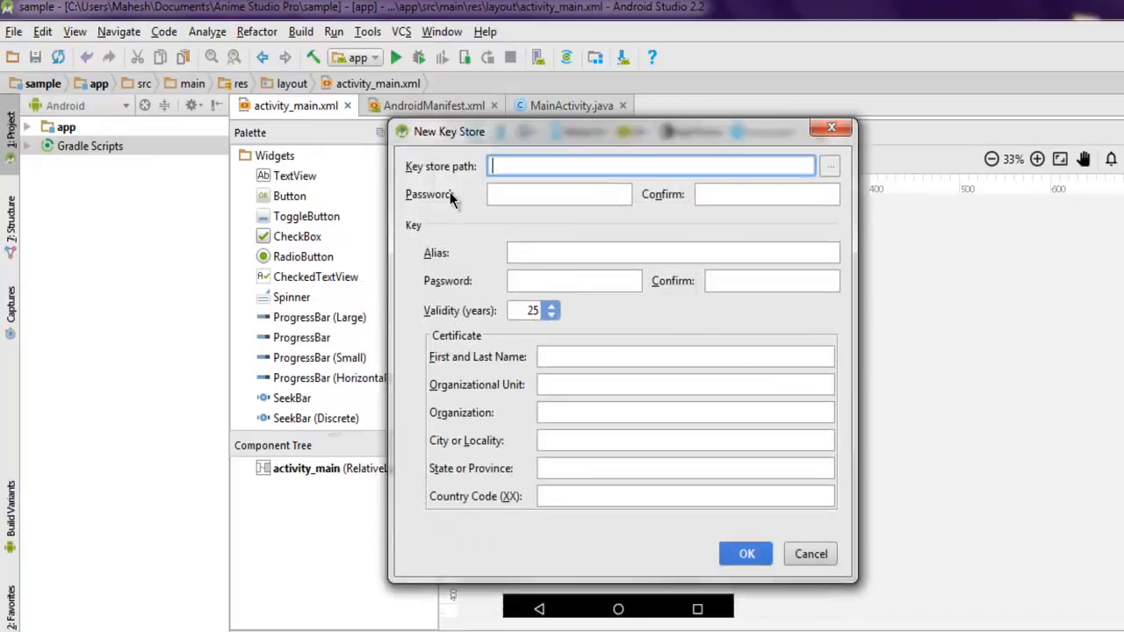
mouse_move(447, 182)
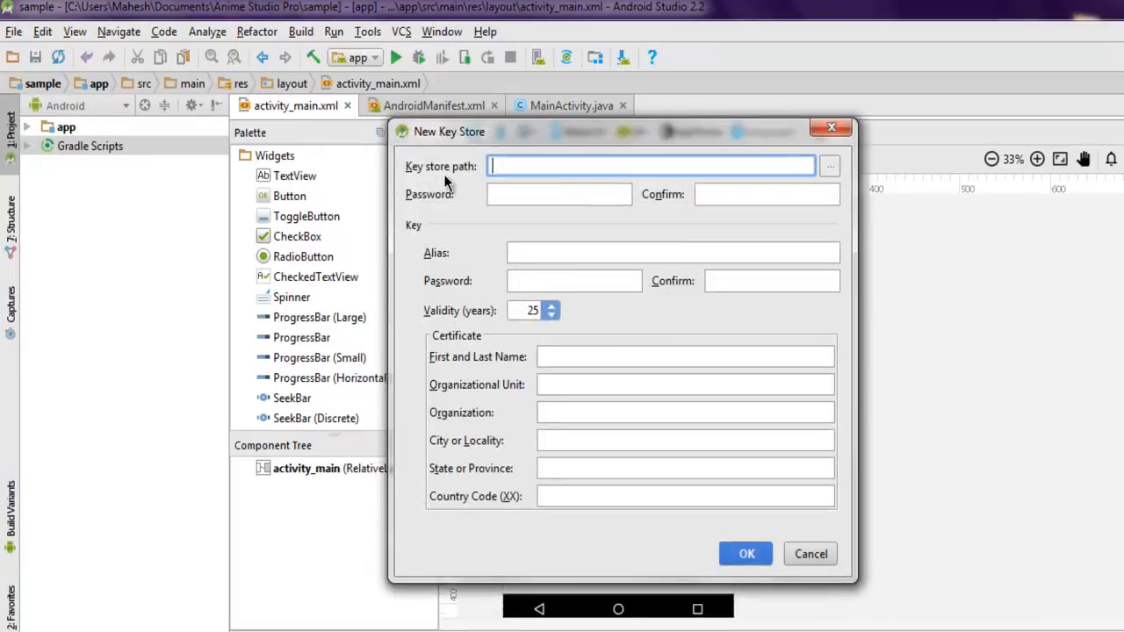
mouse_move(458, 186)
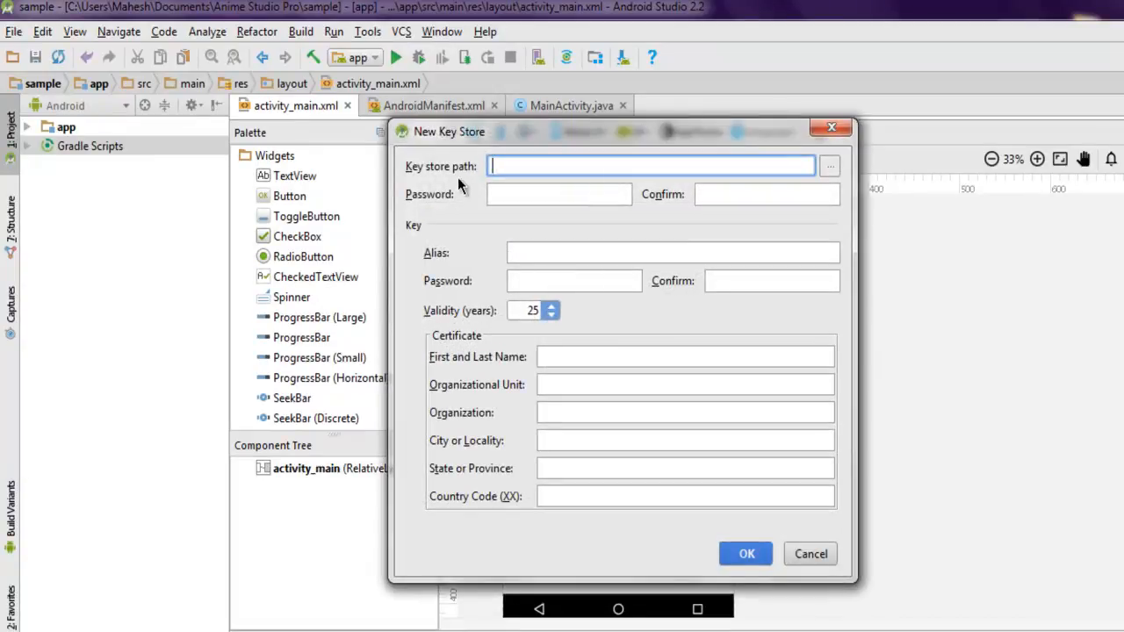
- Choose the user's home folder under C:\Users as the key store save location
left_click(829, 165)
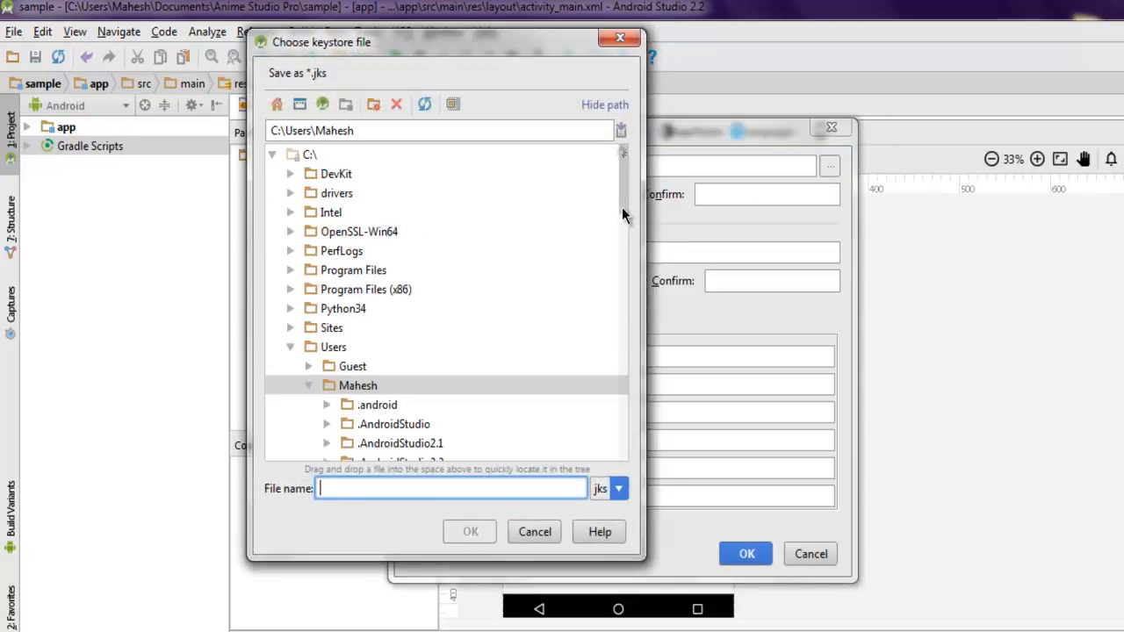
scroll("down", 3)
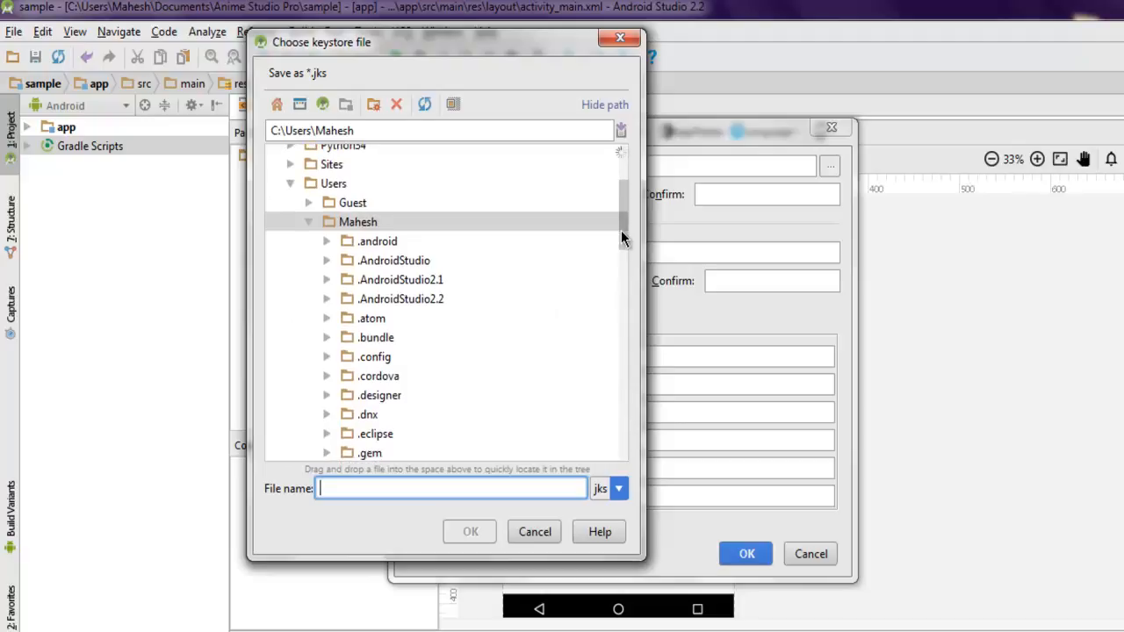
scroll("down", 3)
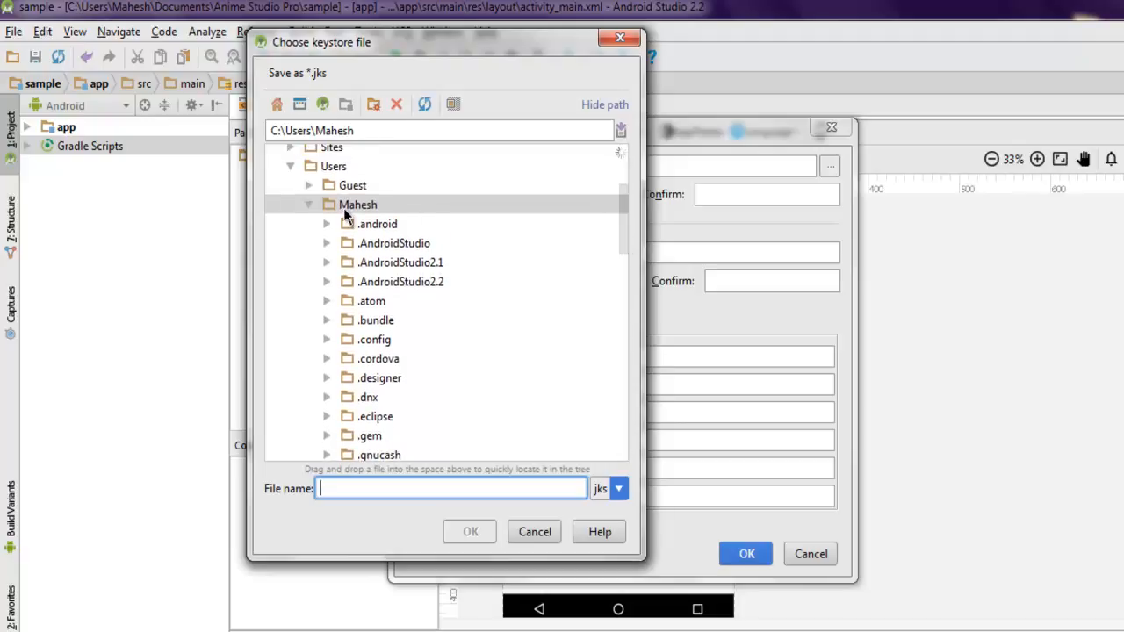
left_click(358, 204)
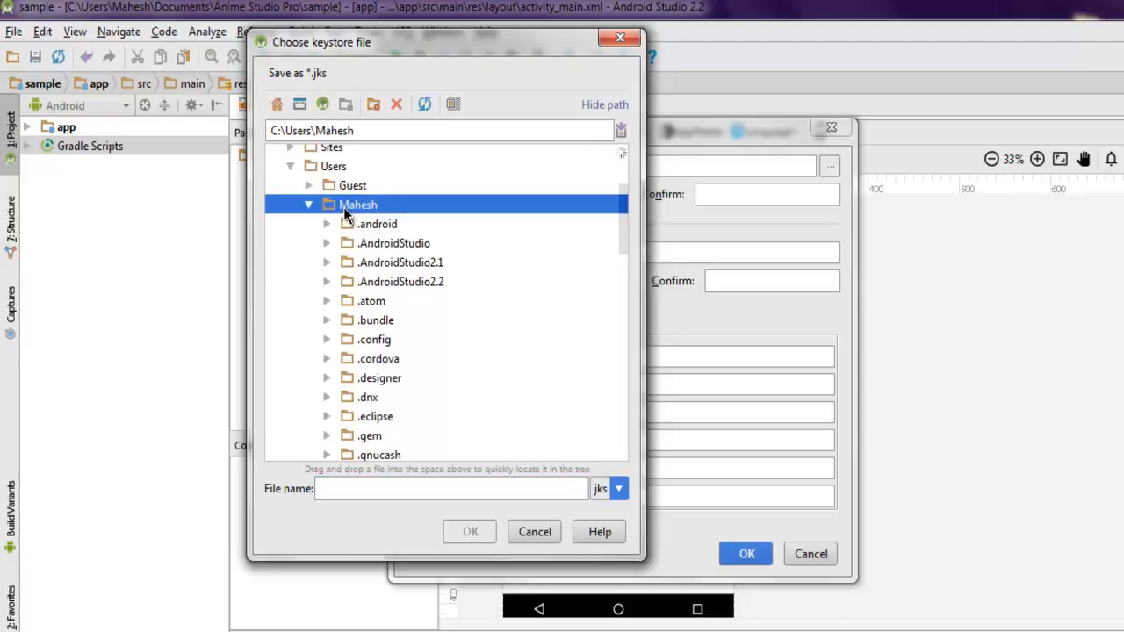
- Create a new folder named Keys inside the home folder for the key store
right_click(358, 204)
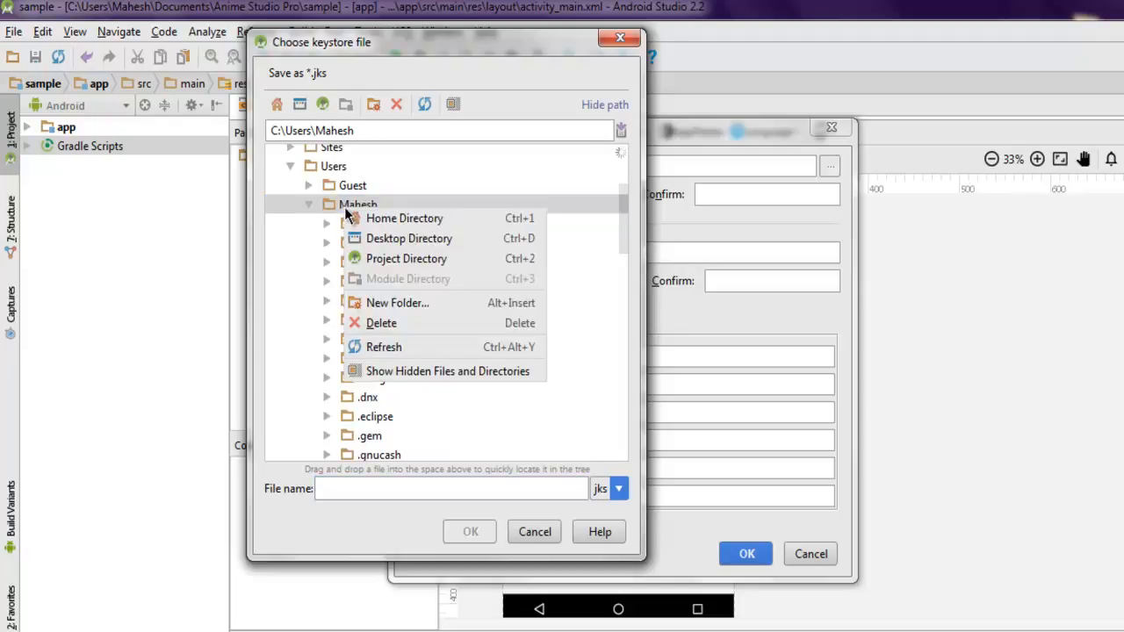
mouse_move(397, 302)
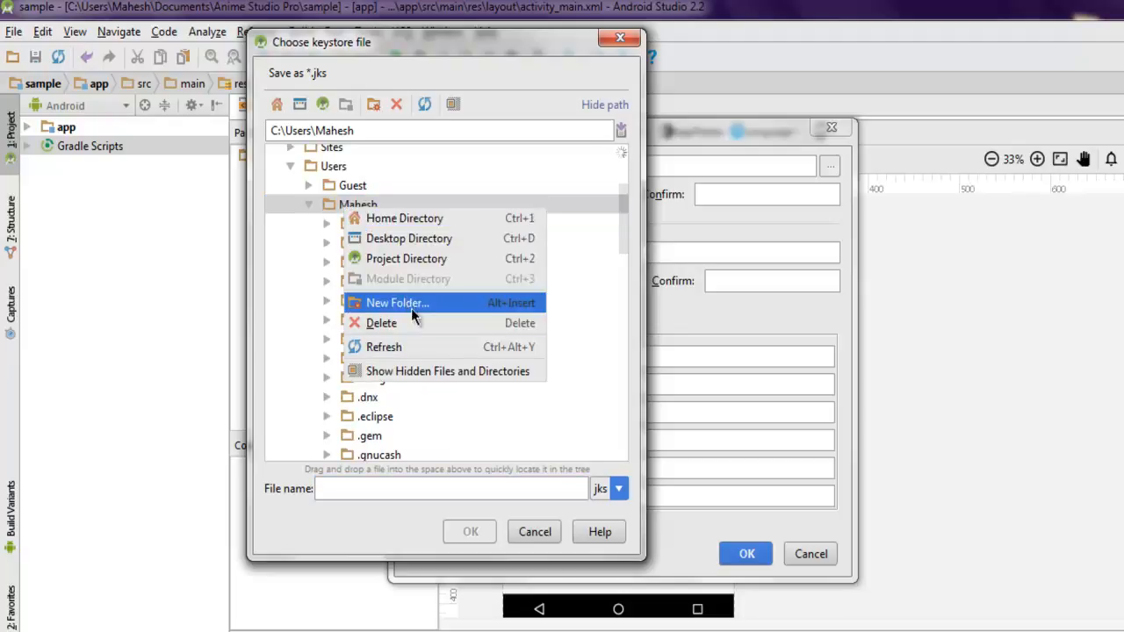
left_click(397, 302)
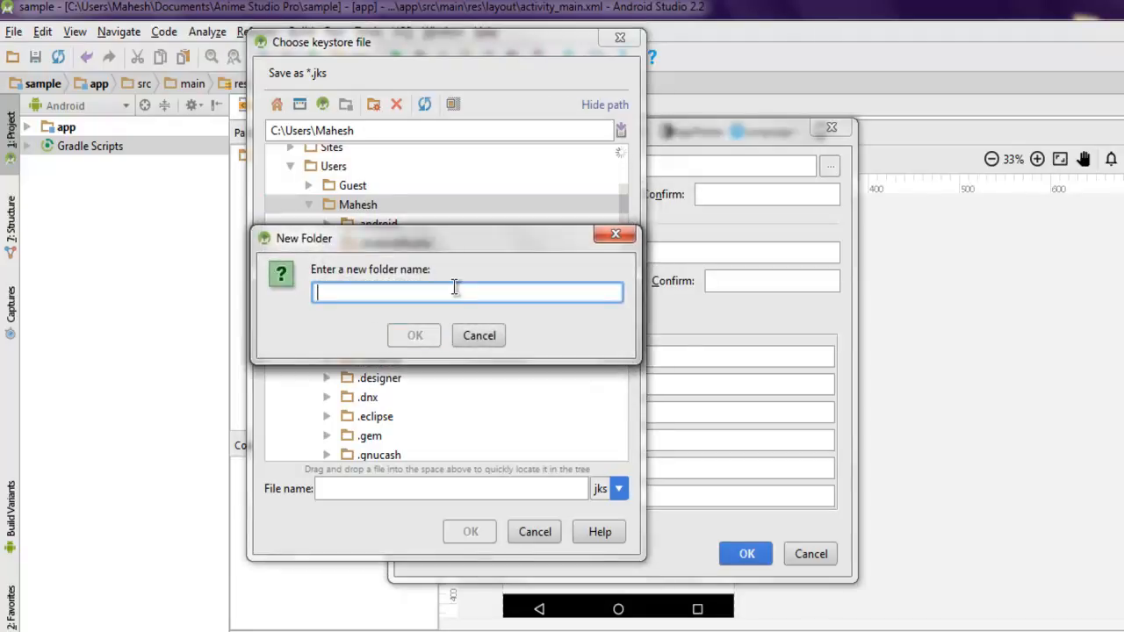
type("Keys")
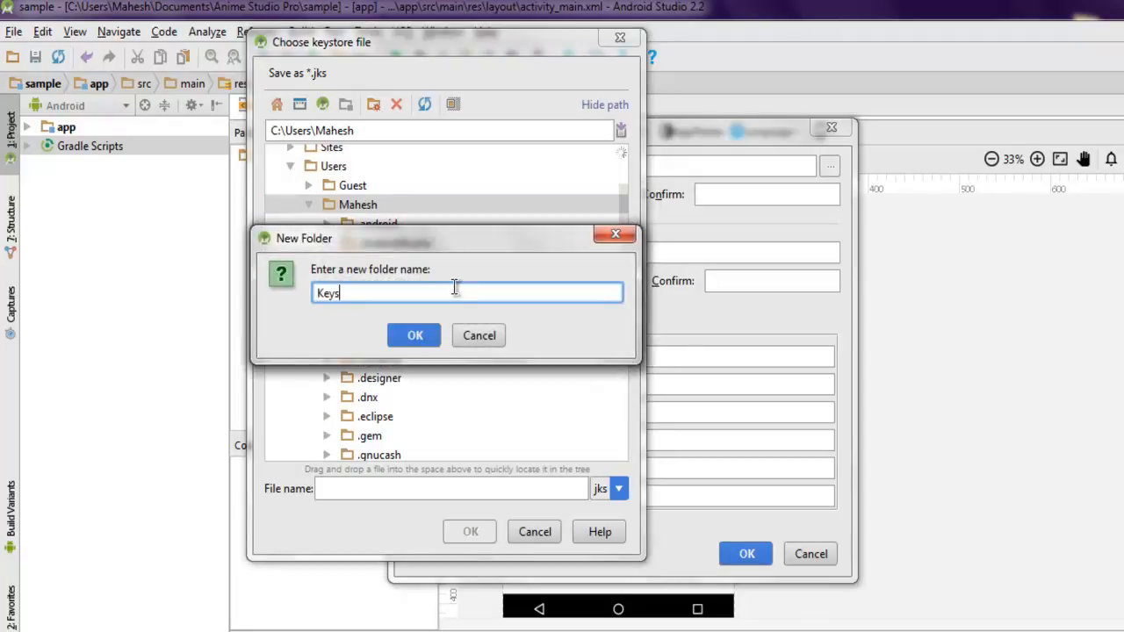
left_click(414, 335)
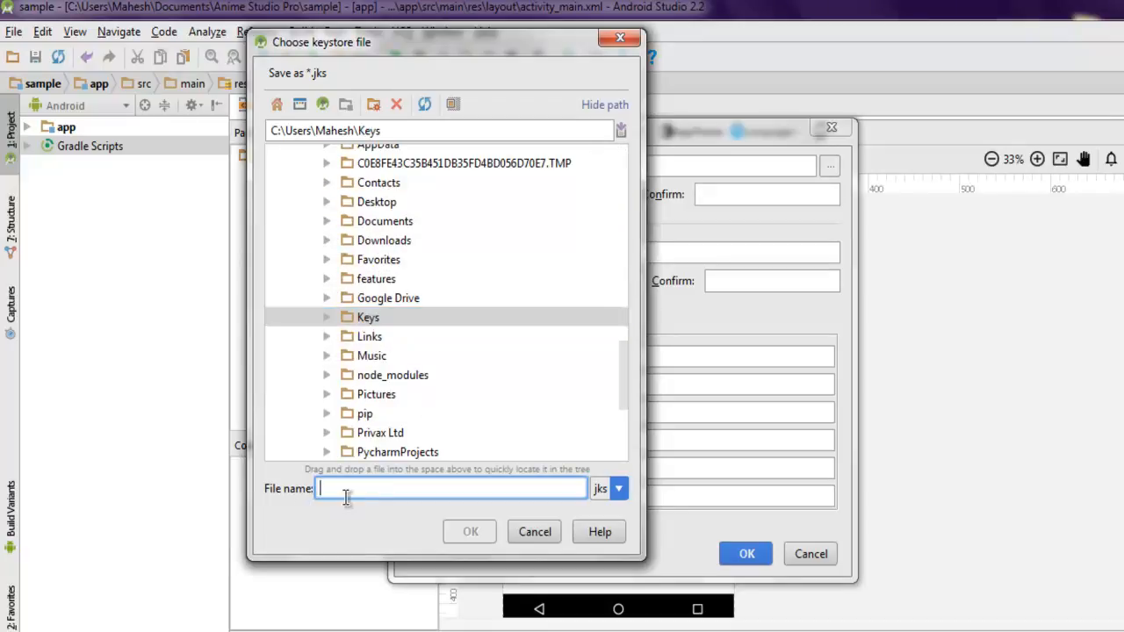
- Name the key store file SampleApp.jks inside the Keys folder and confirm it
type("Sample")
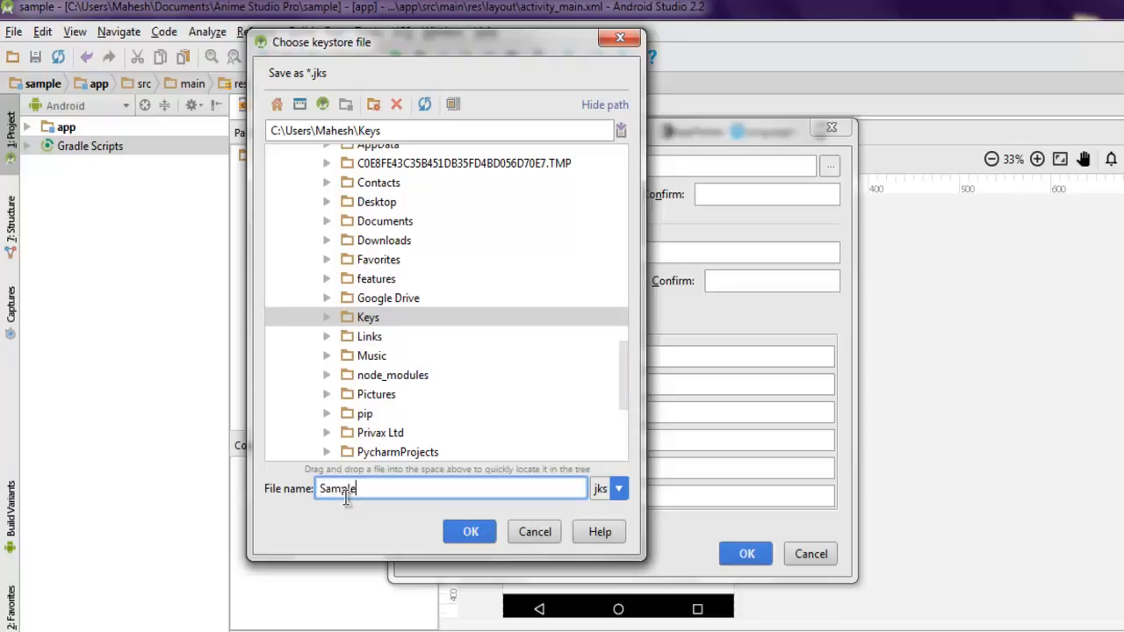
type("App")
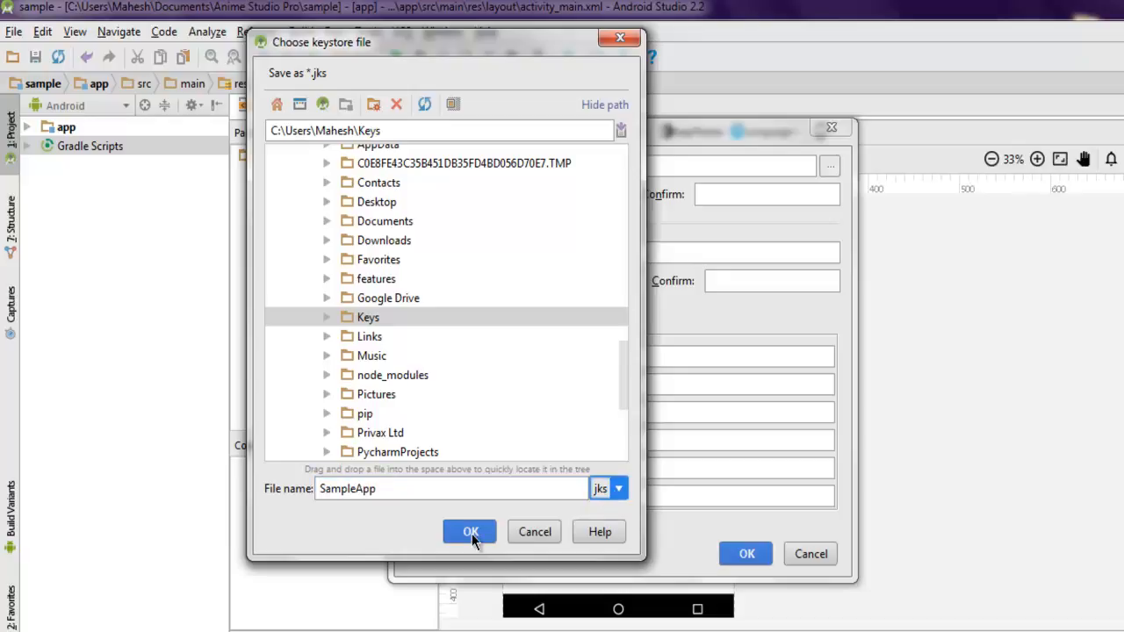
left_click(470, 530)
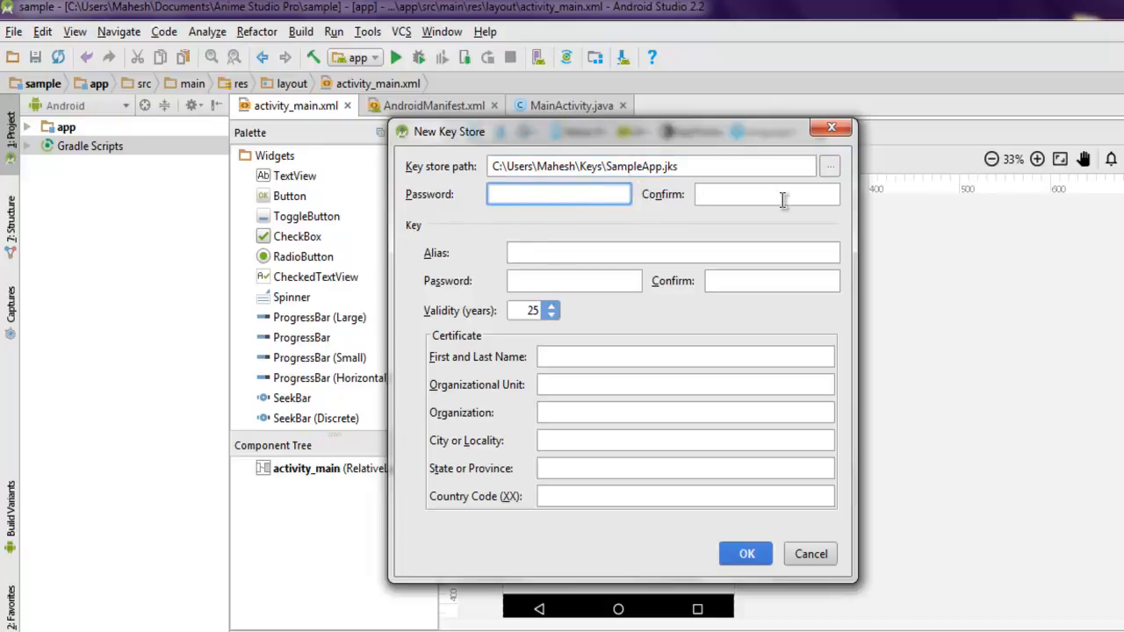
- Enter and confirm the store password for the SampleApp.jks key store
left_click(559, 193)
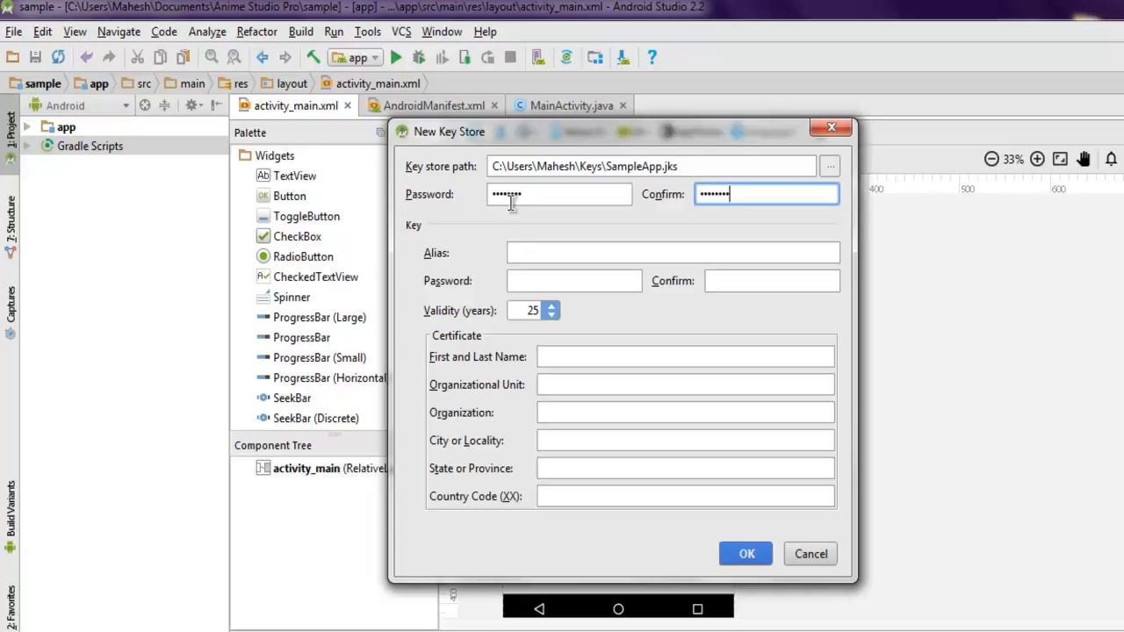
mouse_move(525, 235)
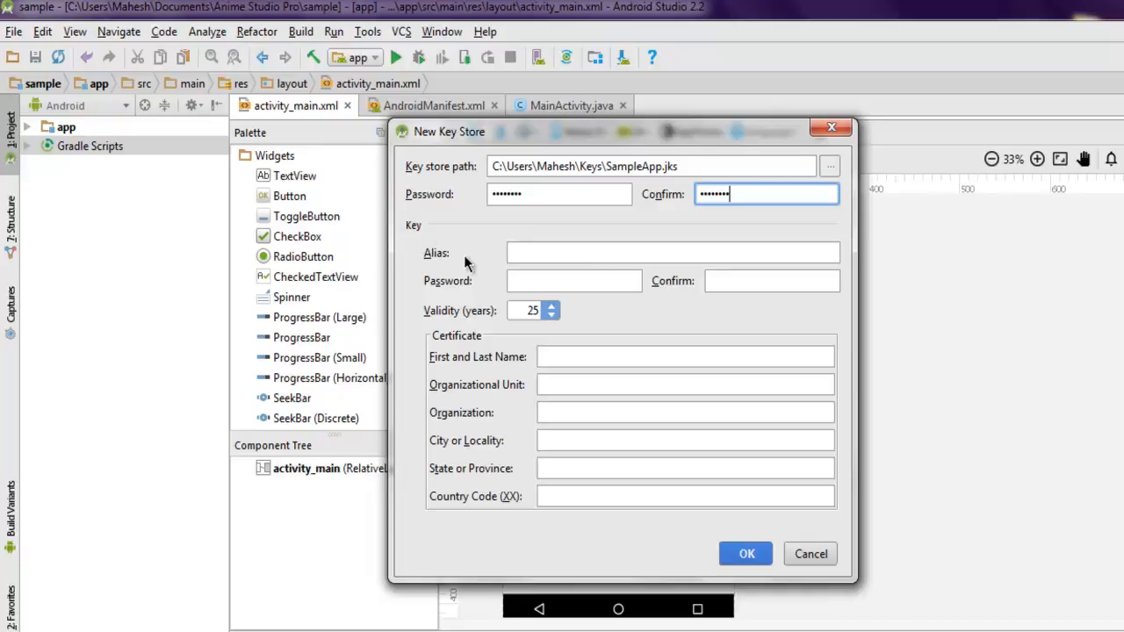
left_click(672, 253)
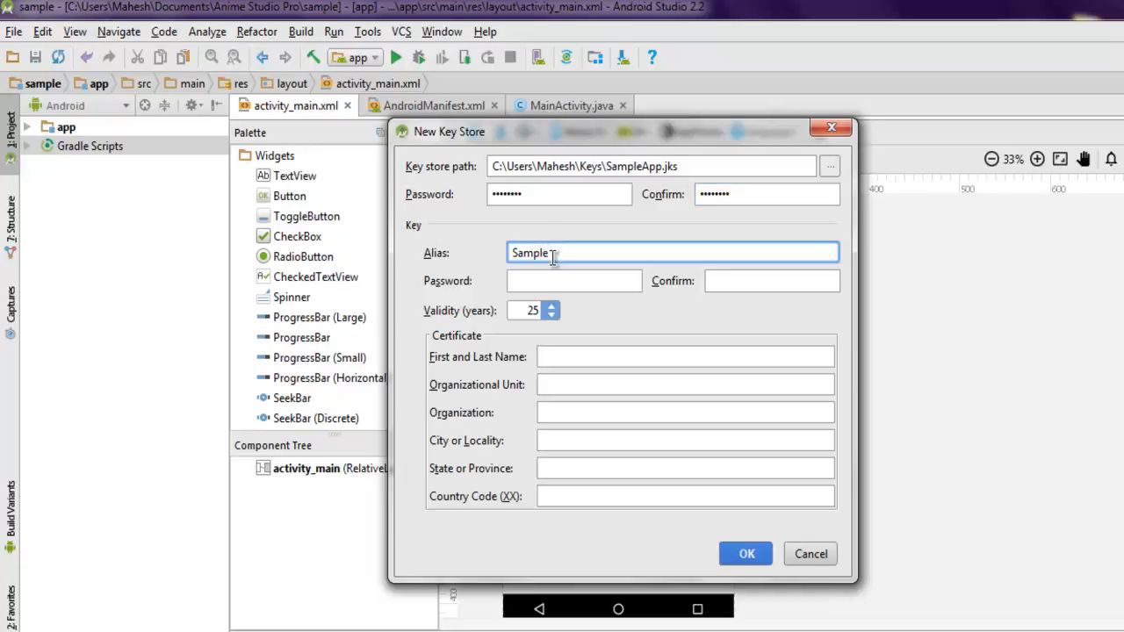
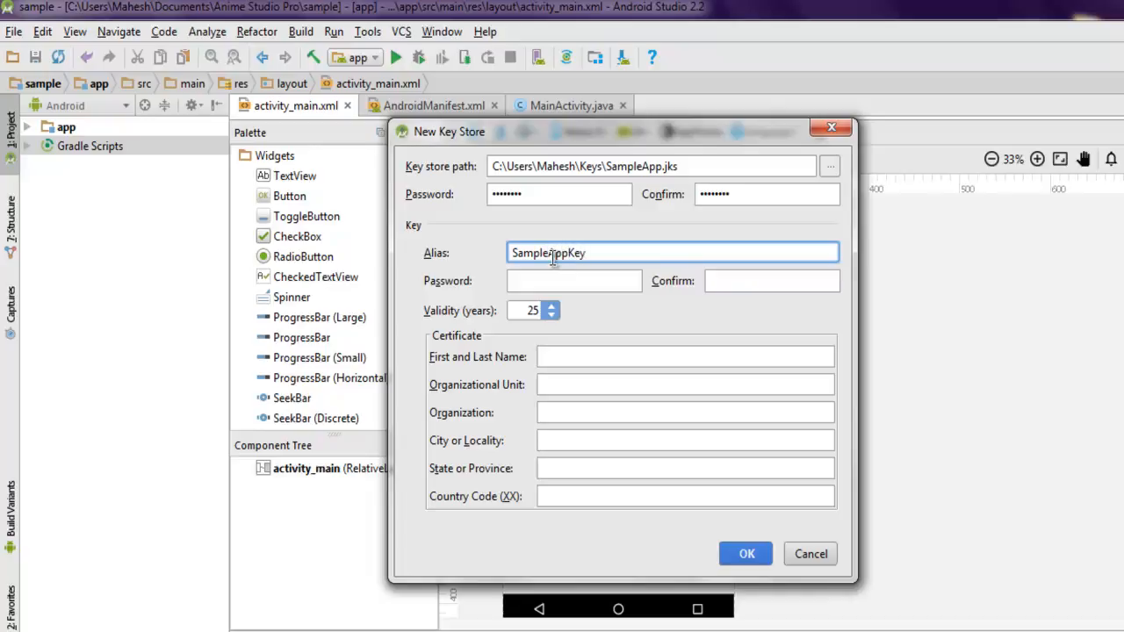
left_click(572, 281)
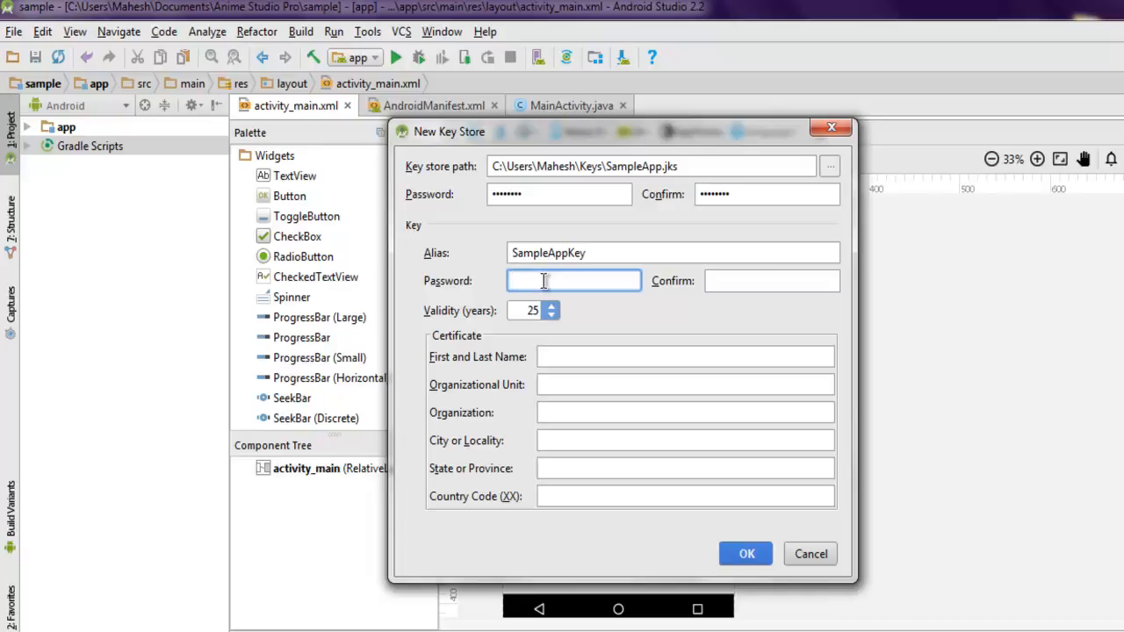
type("password")
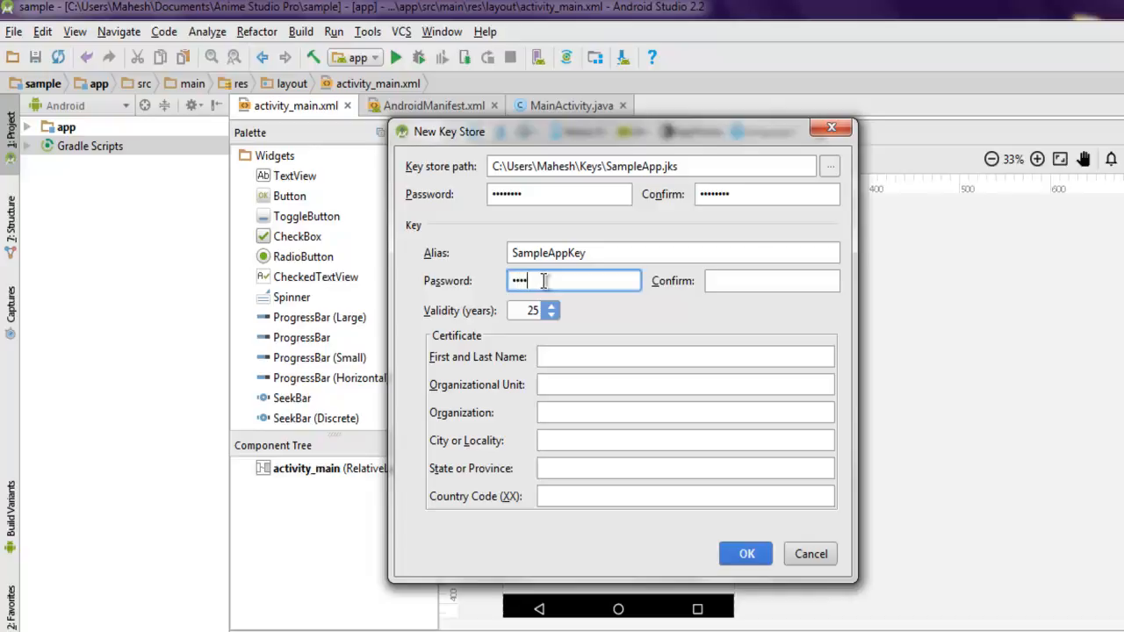
type("••")
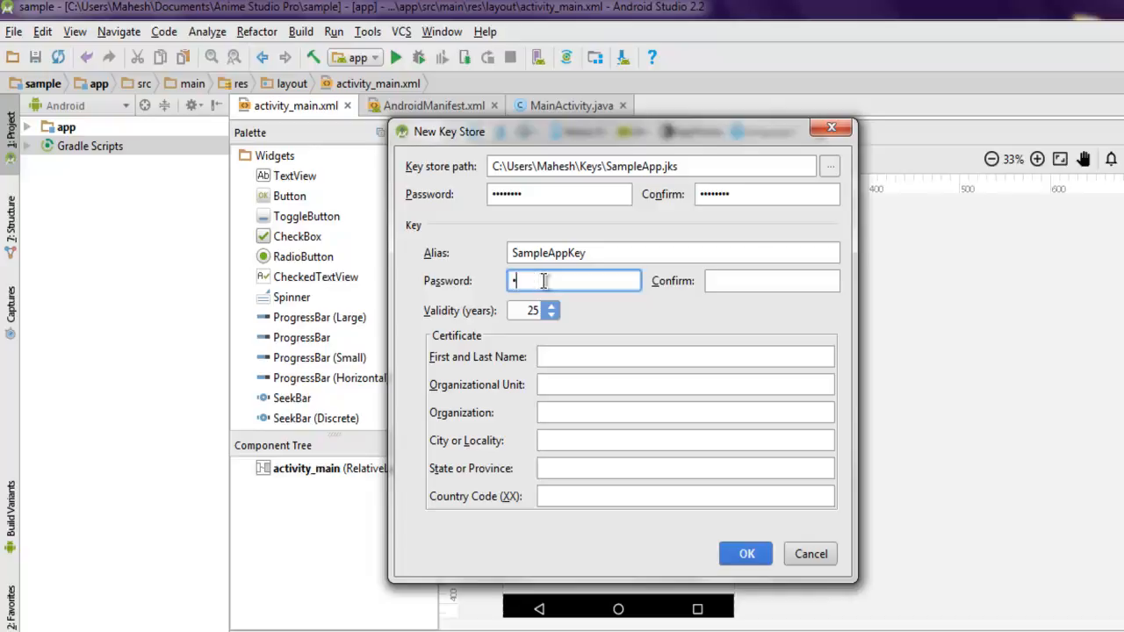
type("password")
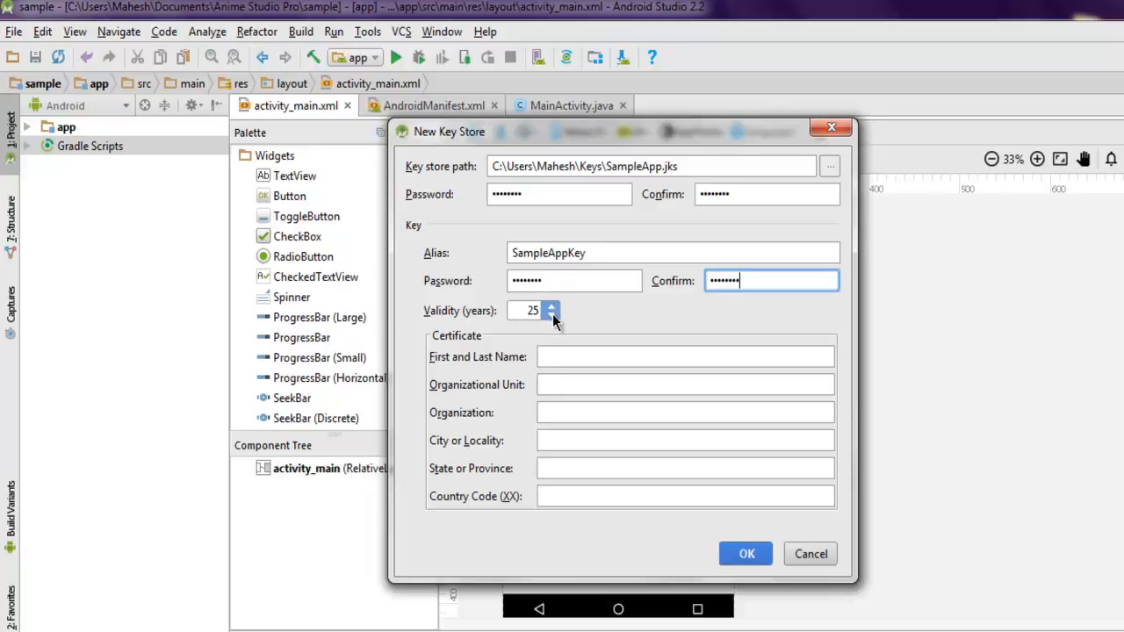
- Fill certificate fields: name Mahesh K, unit Devnami Developer, organization Devnami, Pune, MH, country 91
left_click(685, 355)
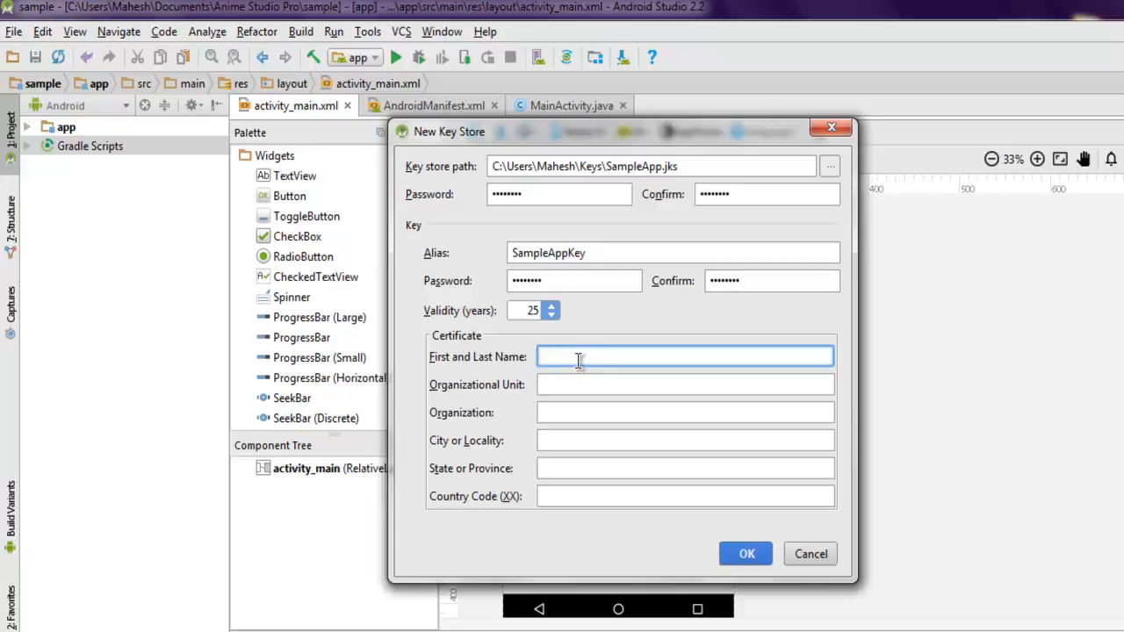
type("Mahesh")
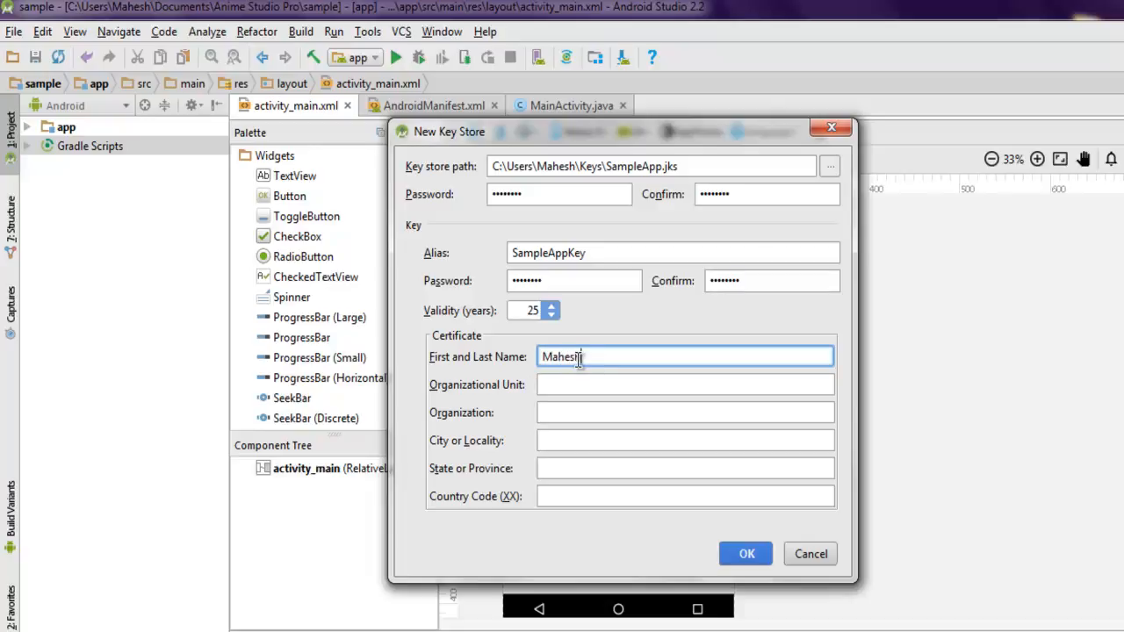
type("K")
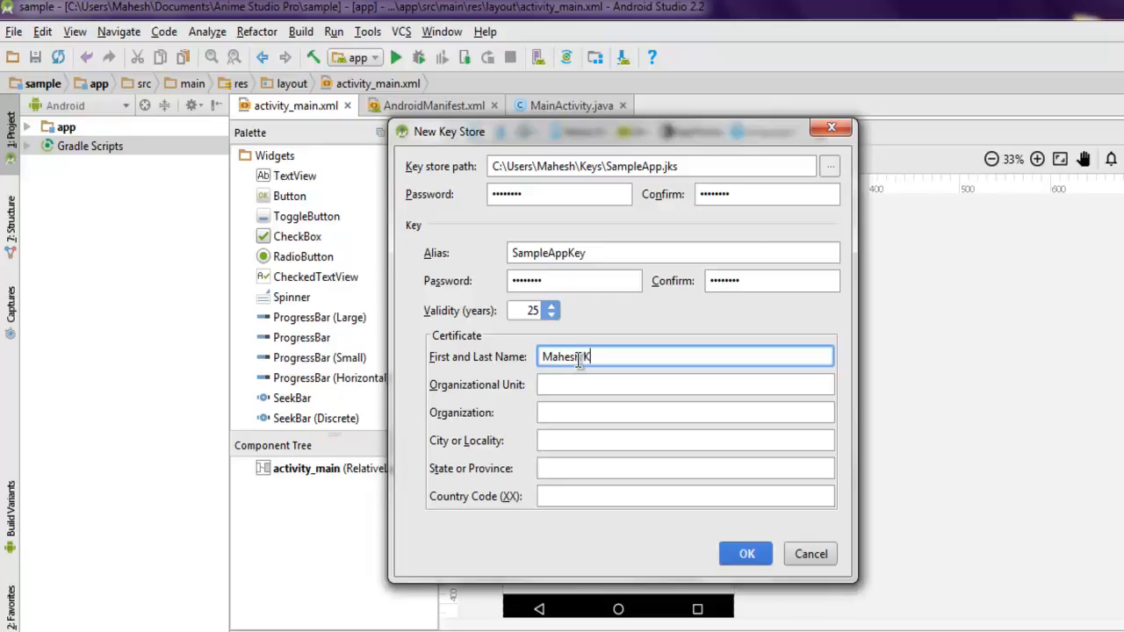
type("Dev")
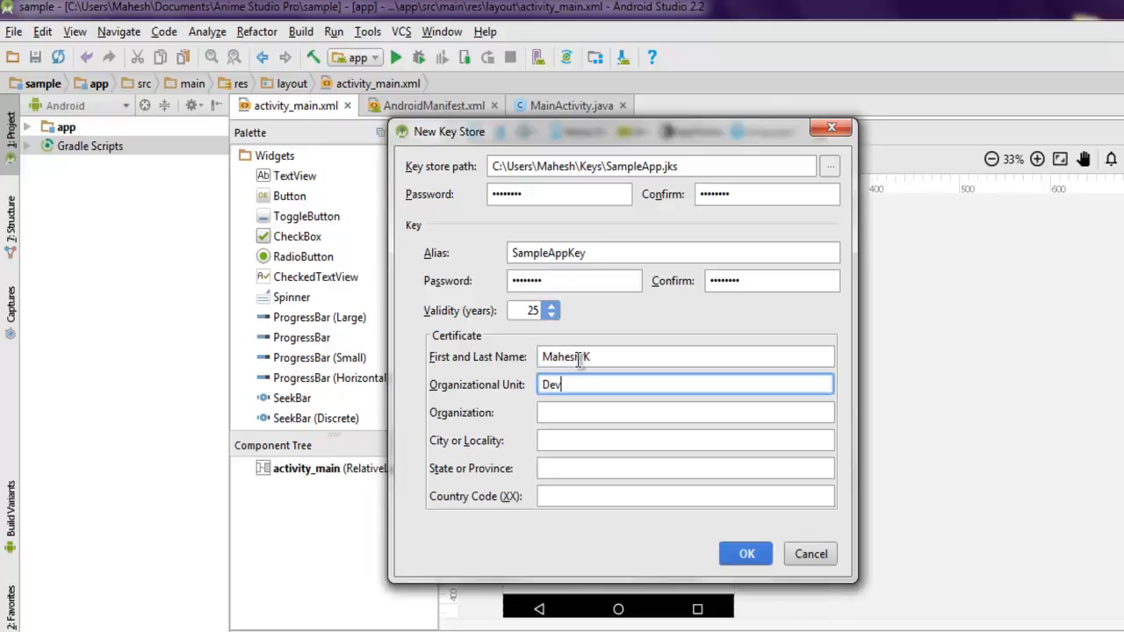
type("Developer")
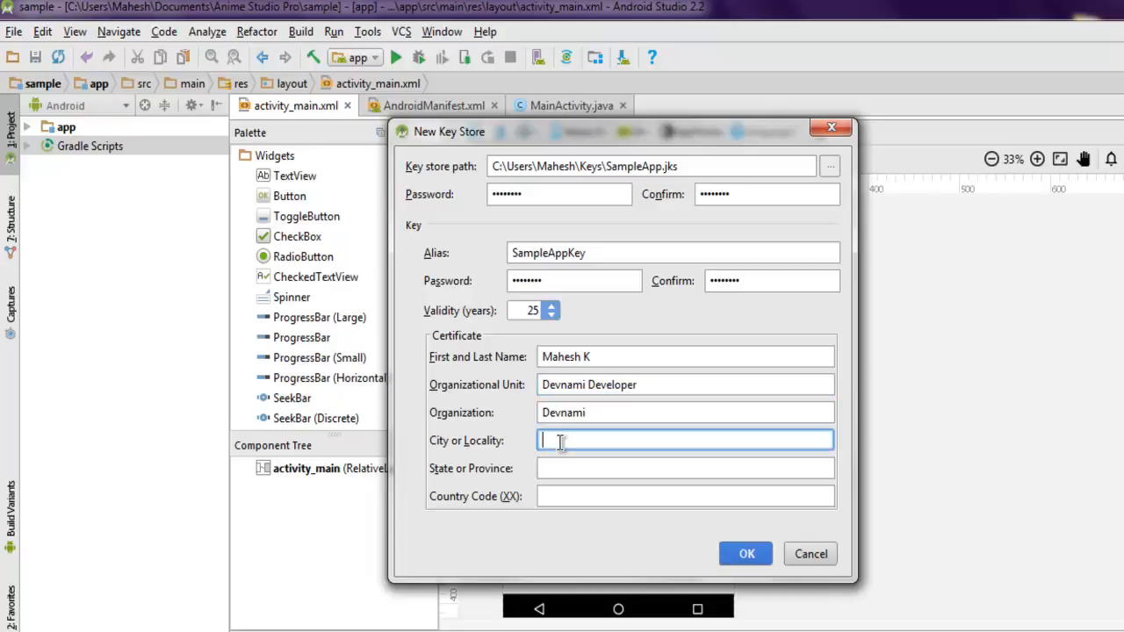
type("MH")
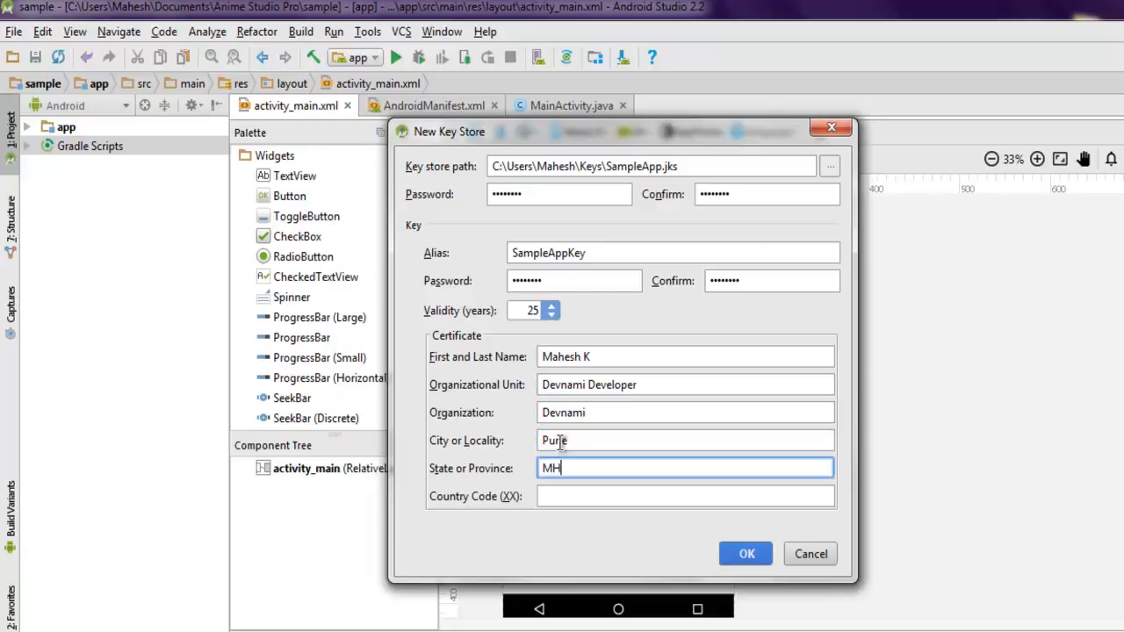
type("91")
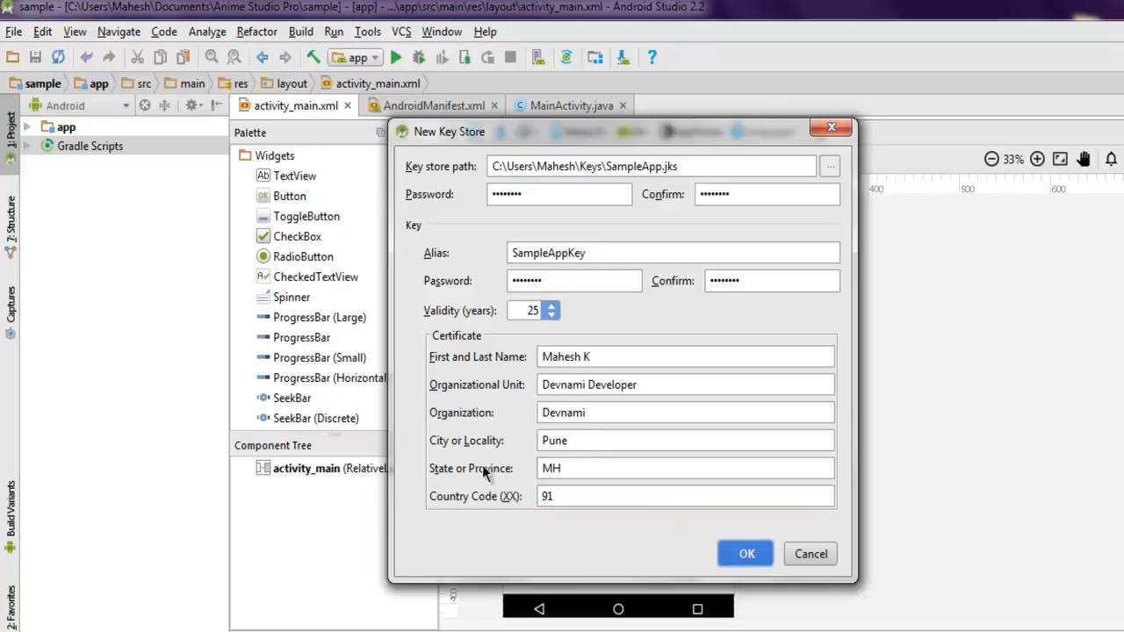
mouse_move(443, 450)
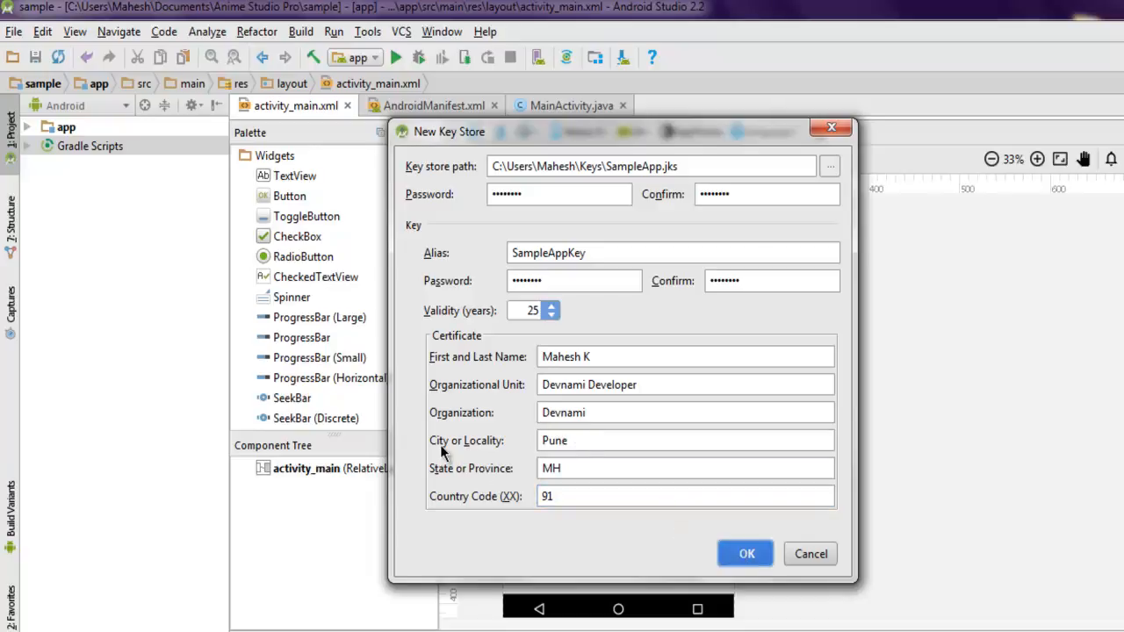
- Save the new key store, enable Remember passwords and continue to the next wizard step
left_click(745, 554)
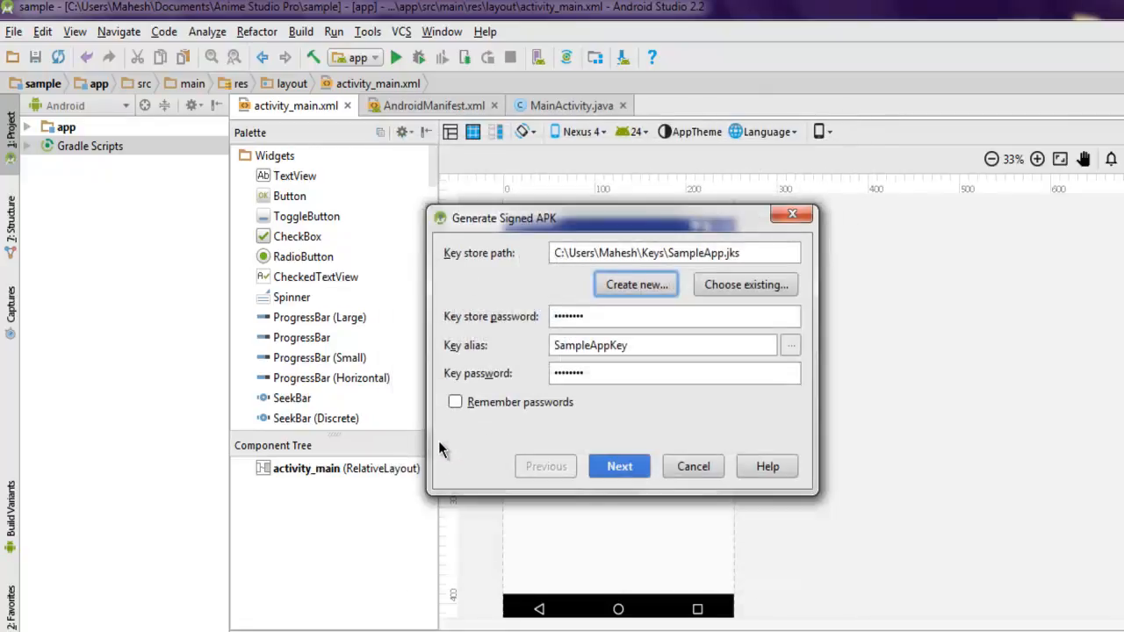
mouse_move(595, 369)
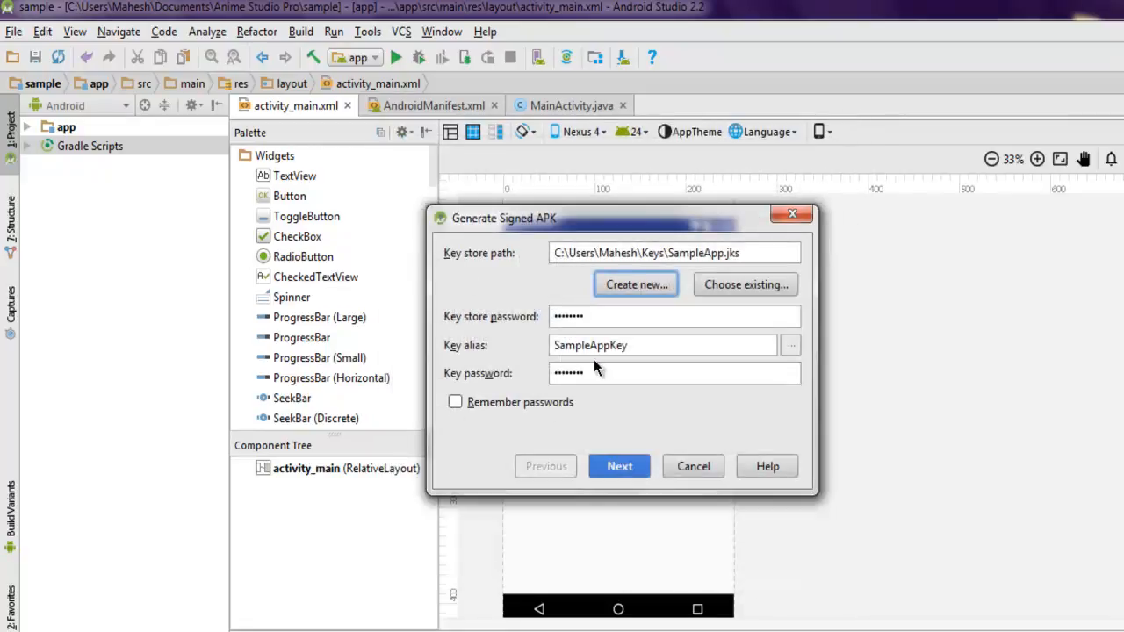
mouse_move(537, 383)
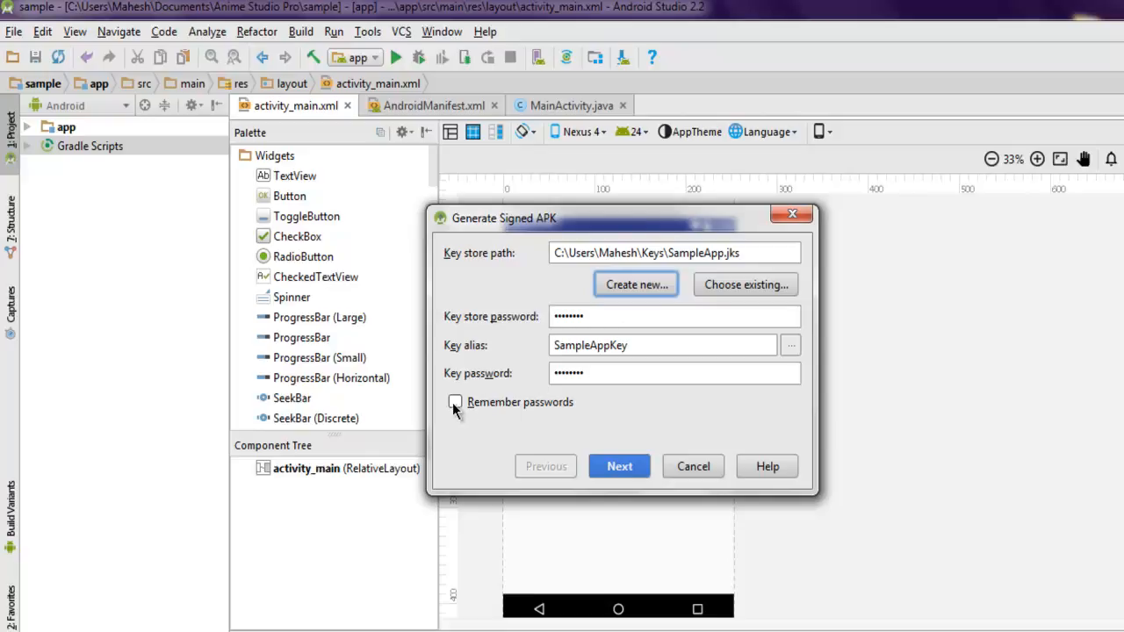
left_click(455, 400)
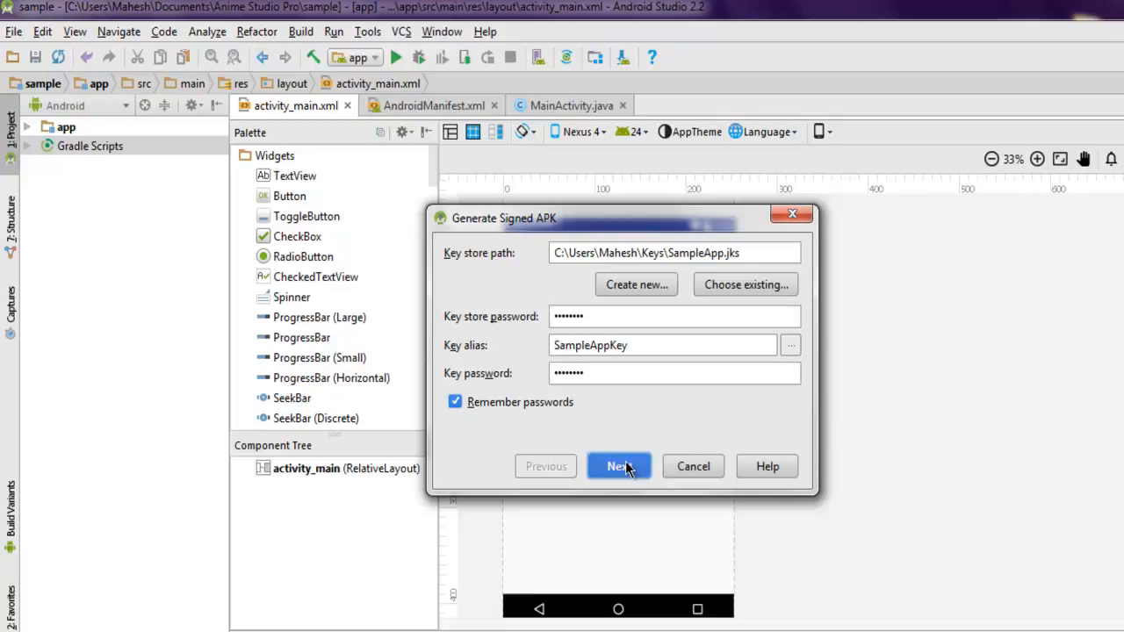
left_click(618, 467)
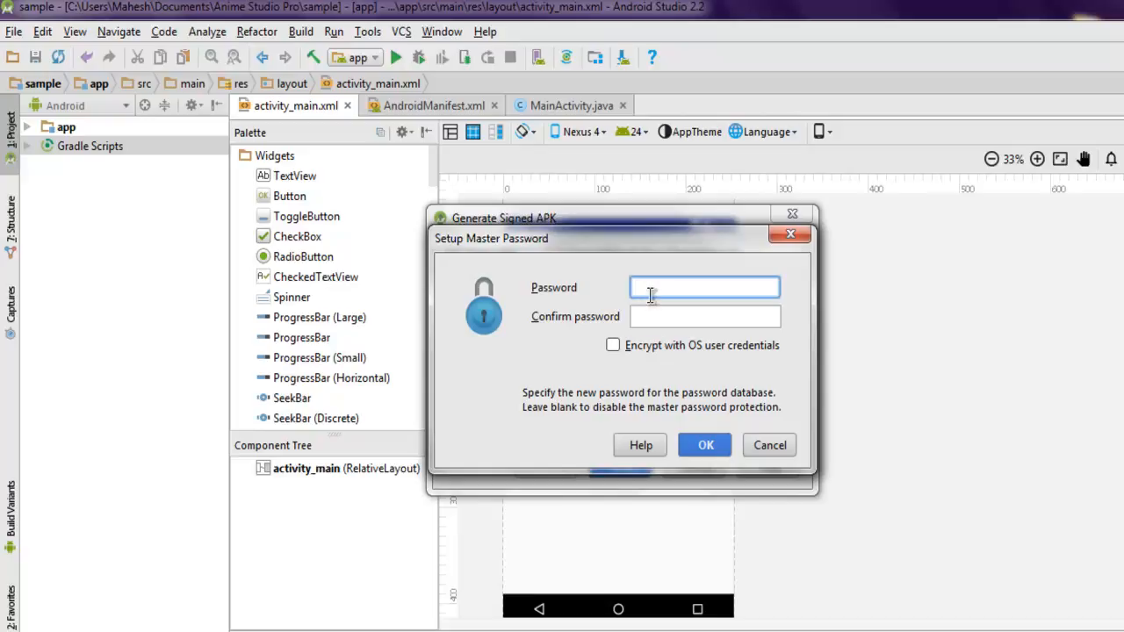
- Enter and confirm the master password for the saved-password database
type("password")
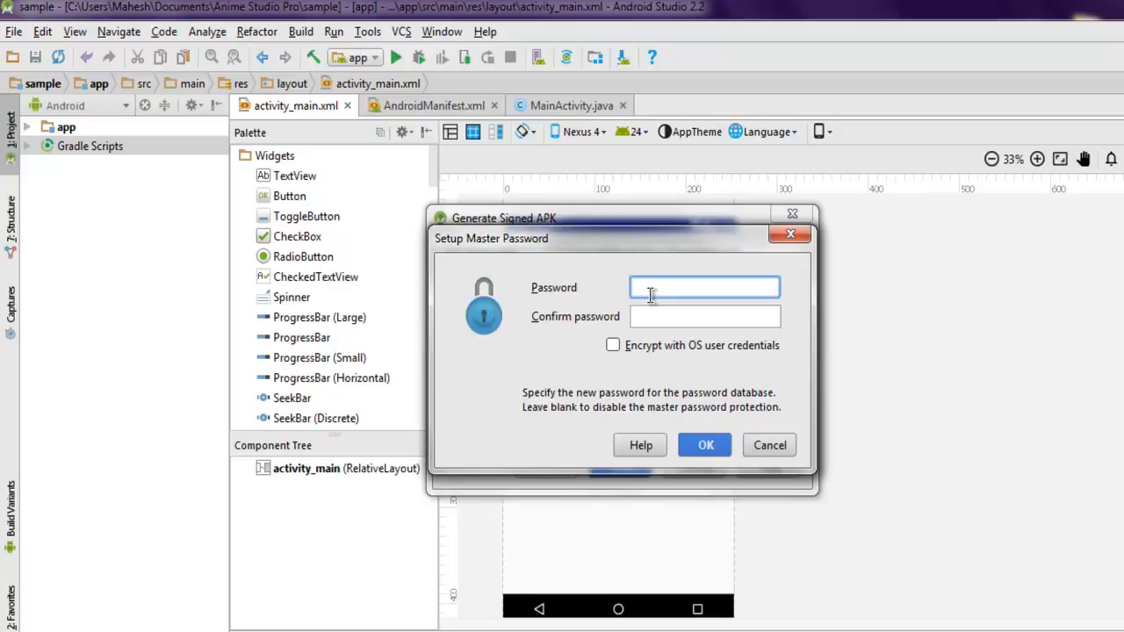
type("•••••")
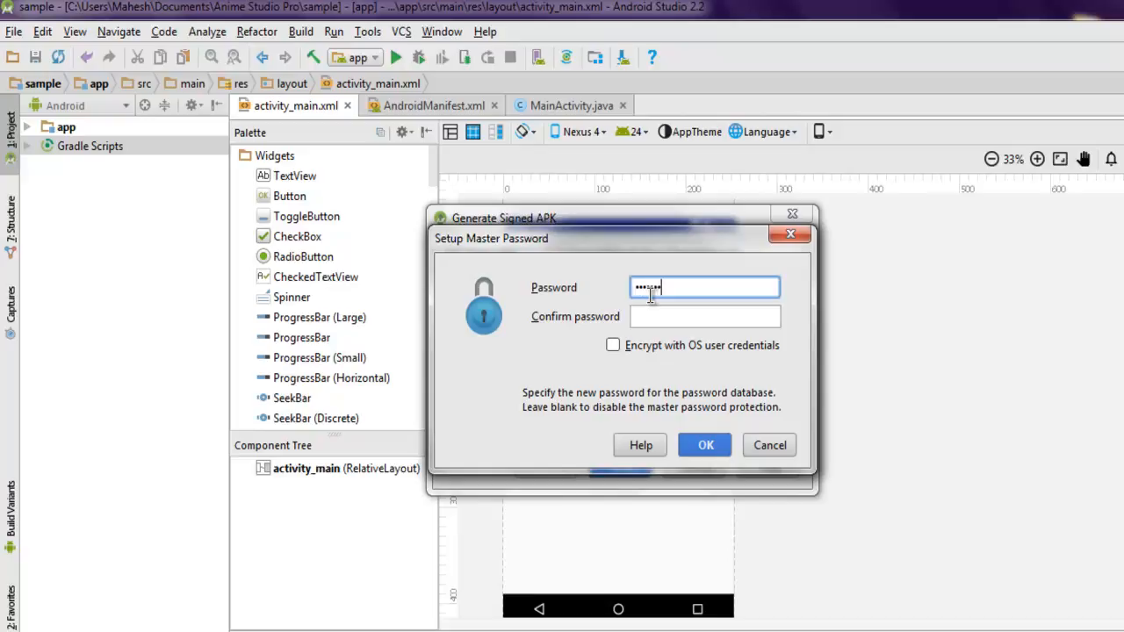
type("••••••")
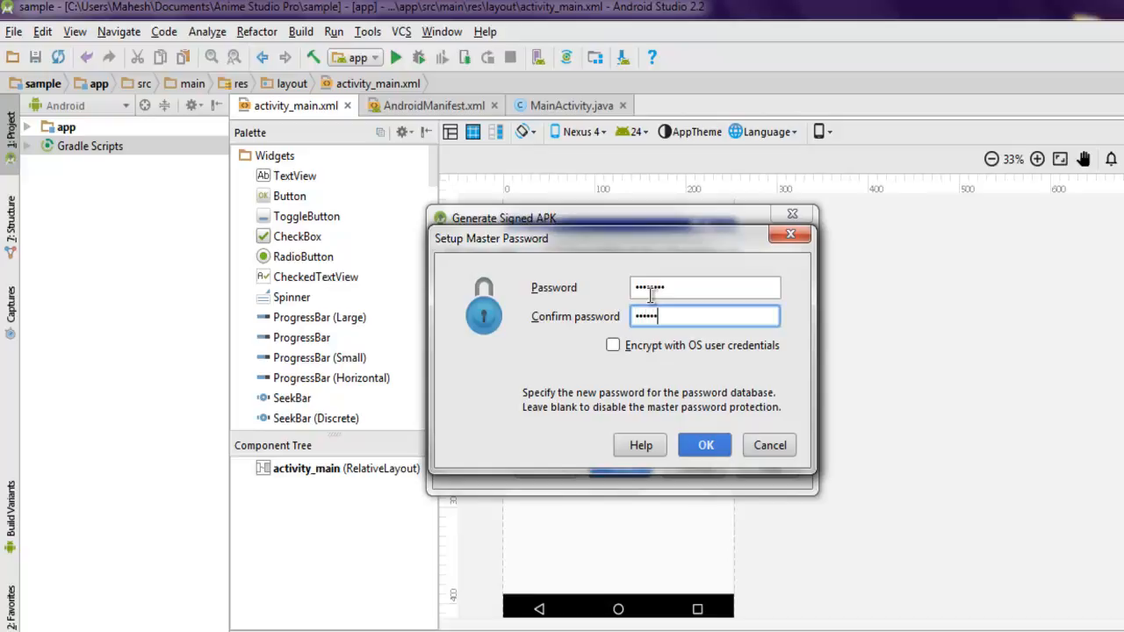
type("•")
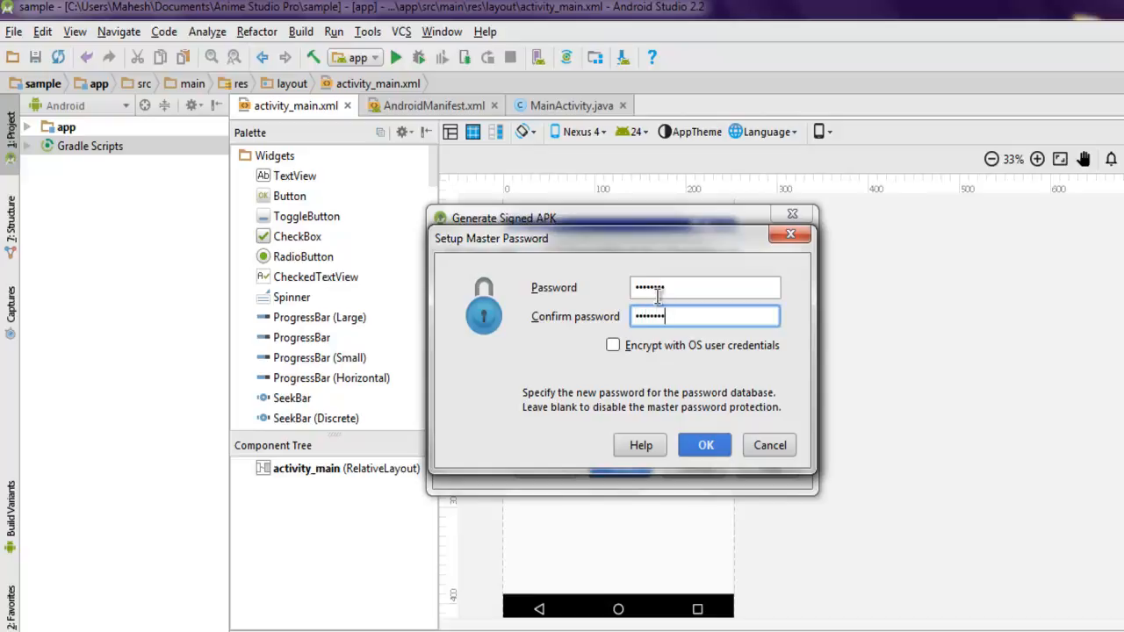
type("•")
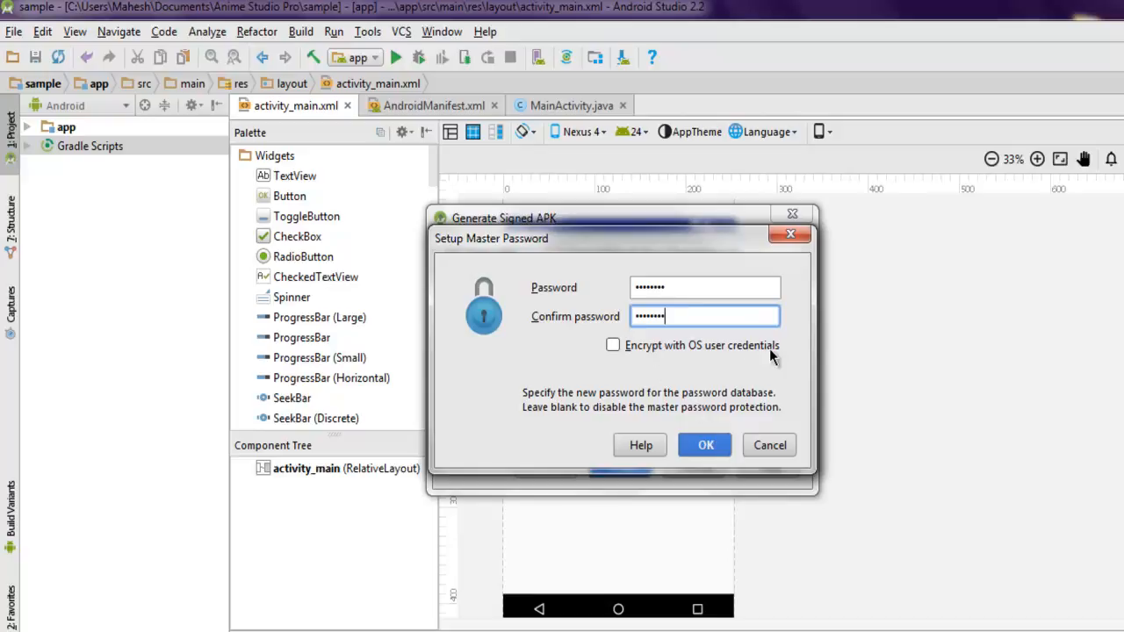
mouse_move(710, 437)
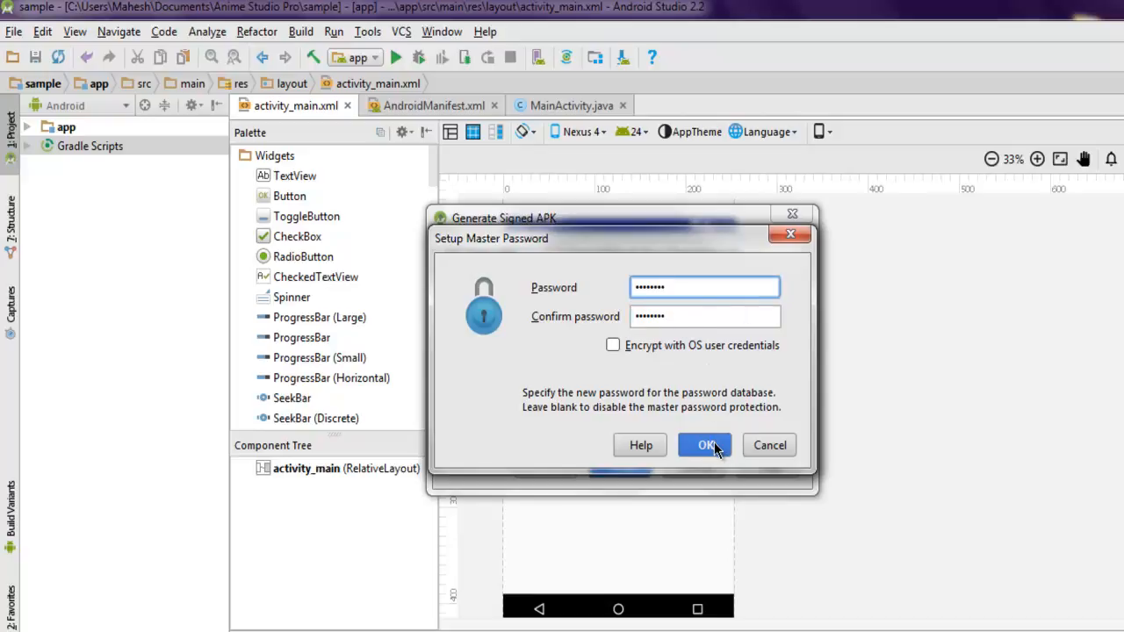
- Confirm the master password, keep 'release' as the build type and finish the Generate Signed APK wizard
left_click(706, 446)
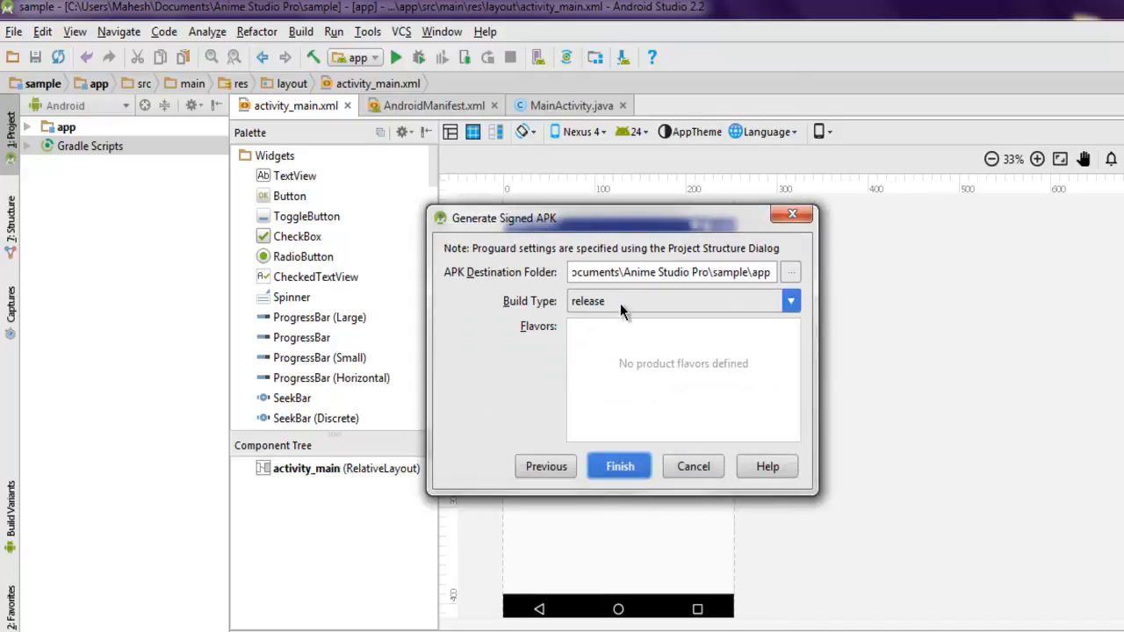
left_click(790, 300)
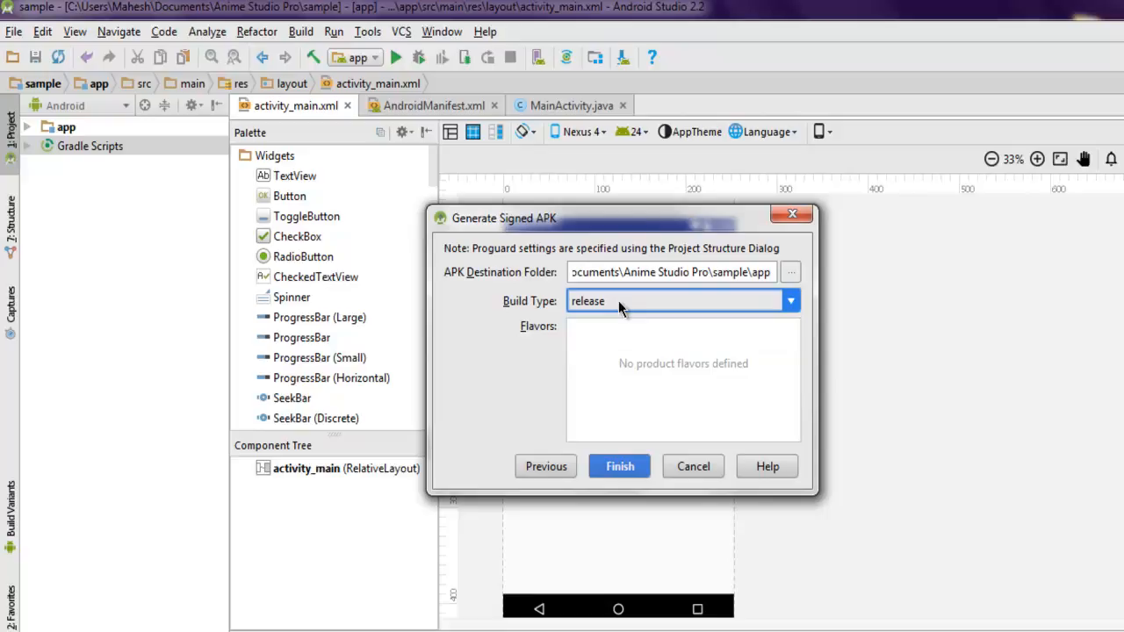
left_click(789, 301)
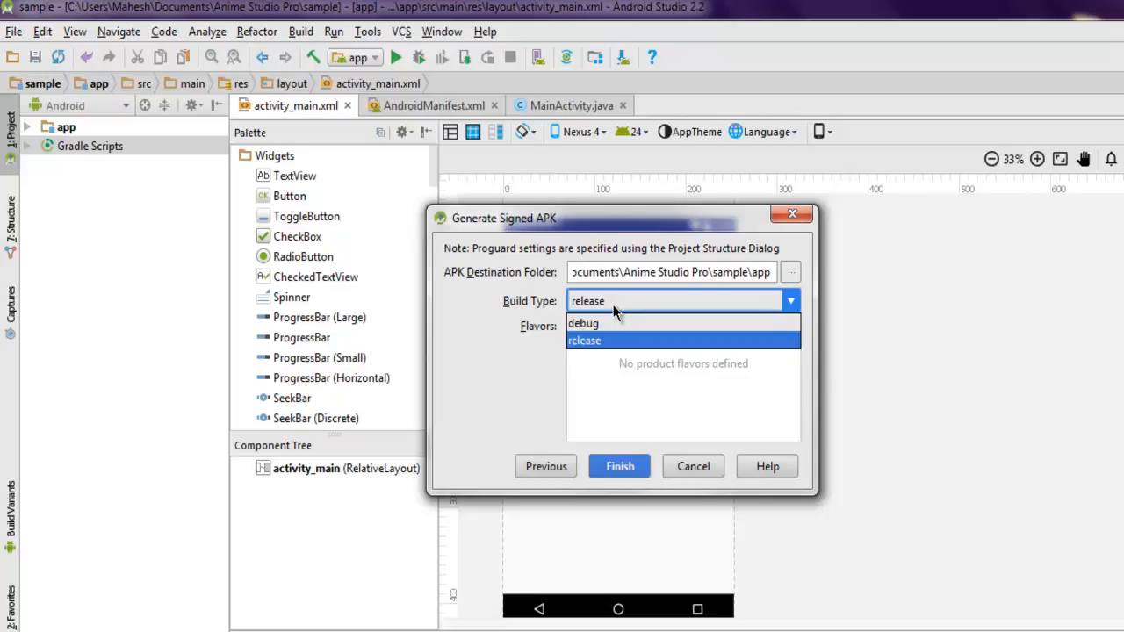
left_click(583, 341)
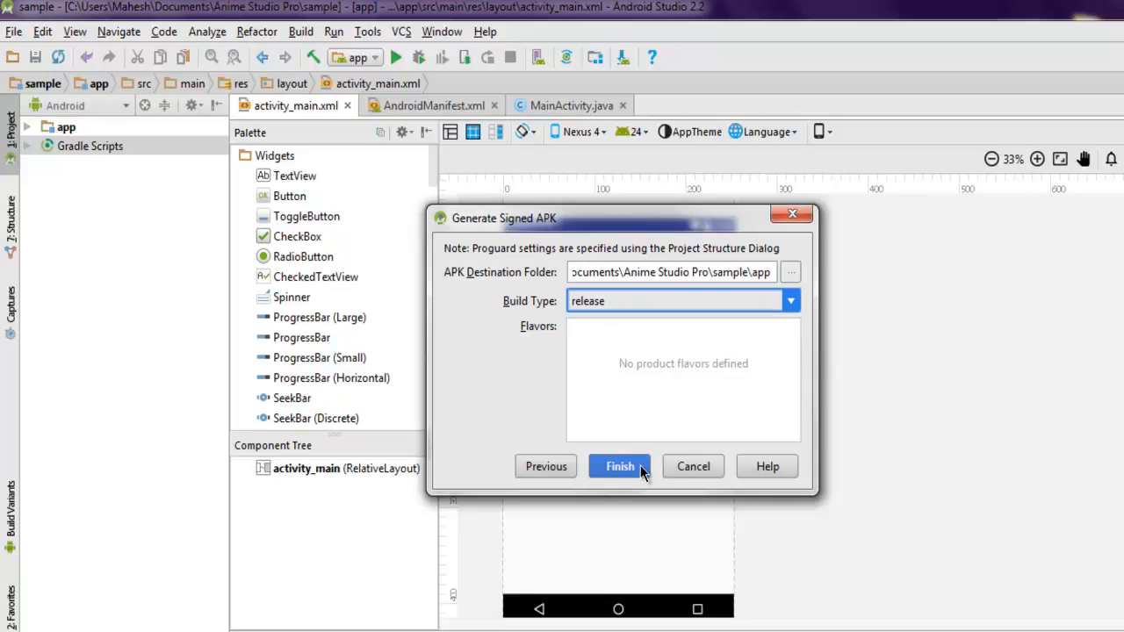
left_click(618, 467)
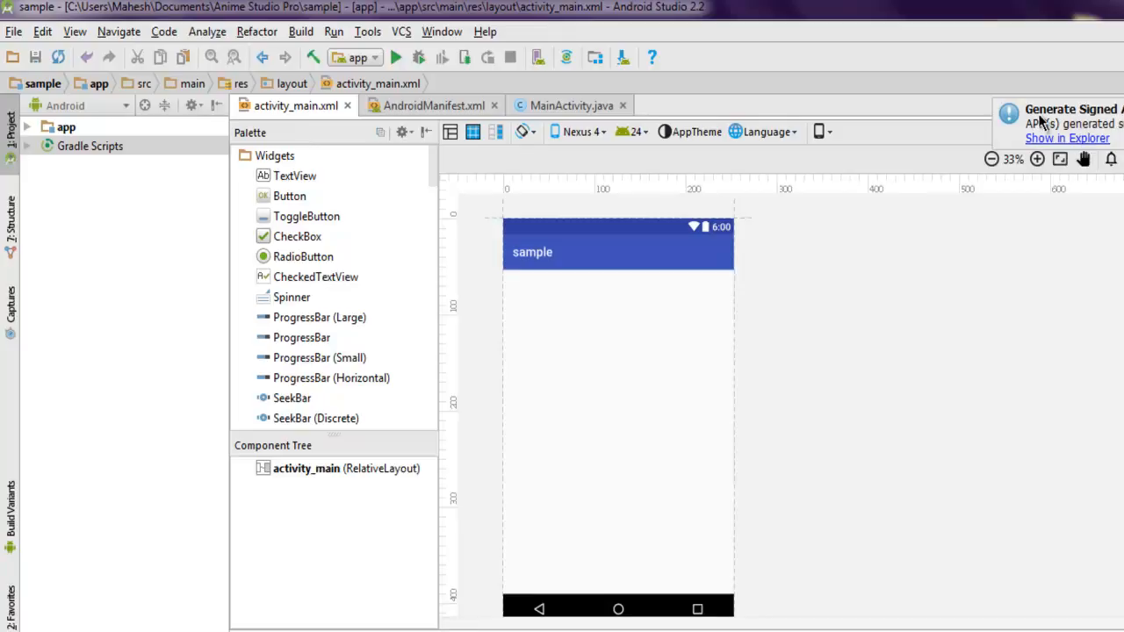
mouse_move(1115, 127)
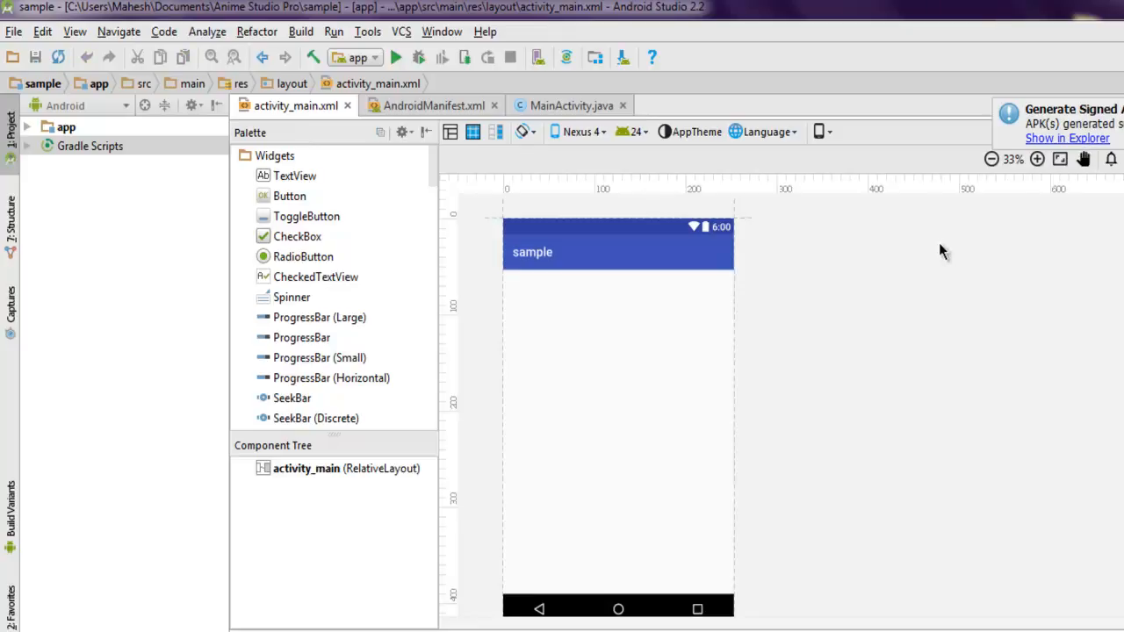
mouse_move(1029, 197)
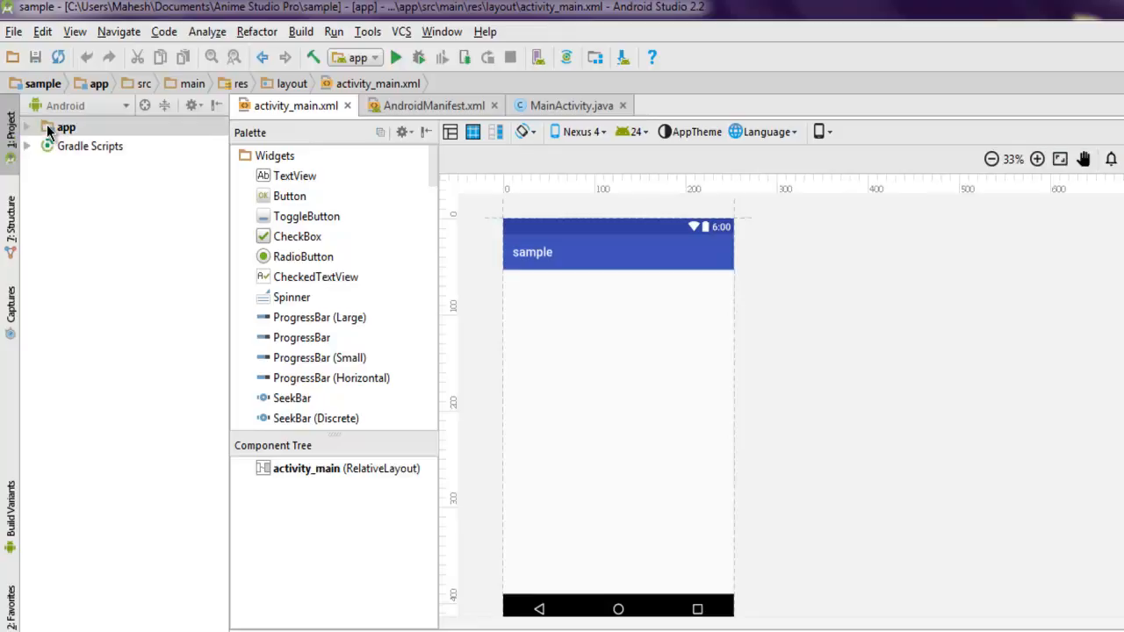
- Bring up the context menu on the app module to reach Show in Explorer
right_click(67, 127)
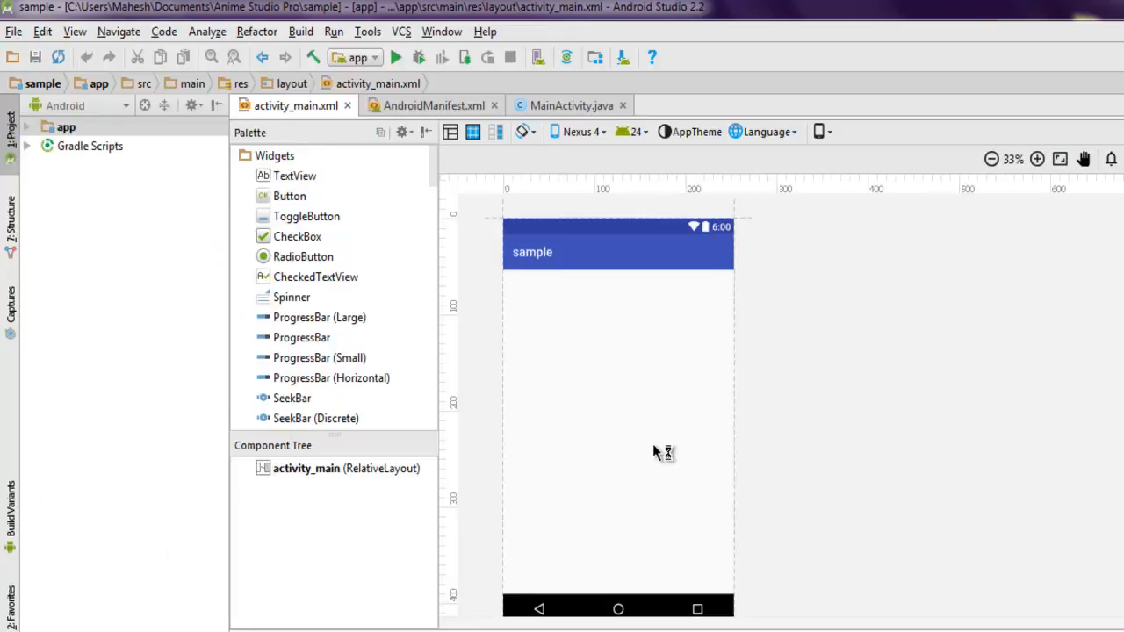
mouse_move(958, 443)
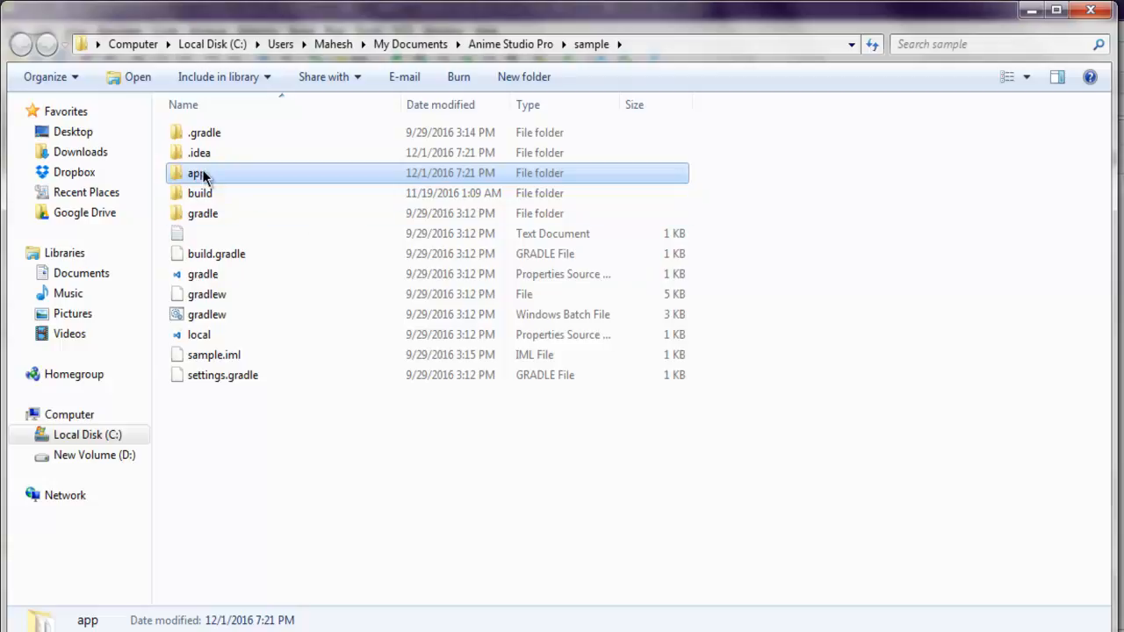
- Enter the app folder and select app-release.apk (5,522 KB)
double_click(197, 174)
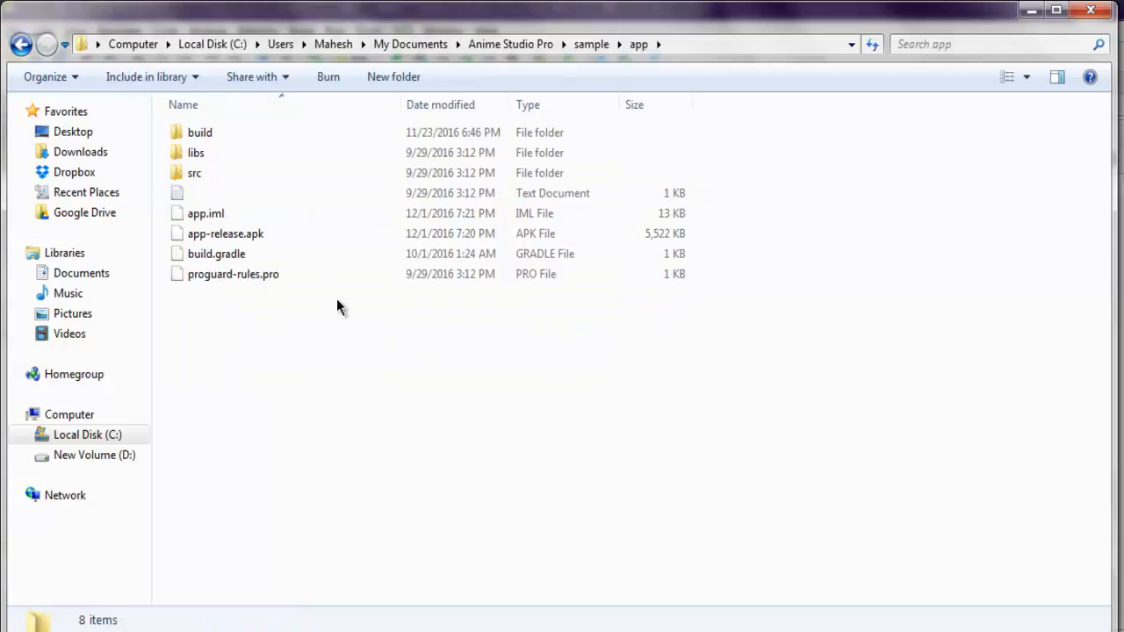
left_click(225, 232)
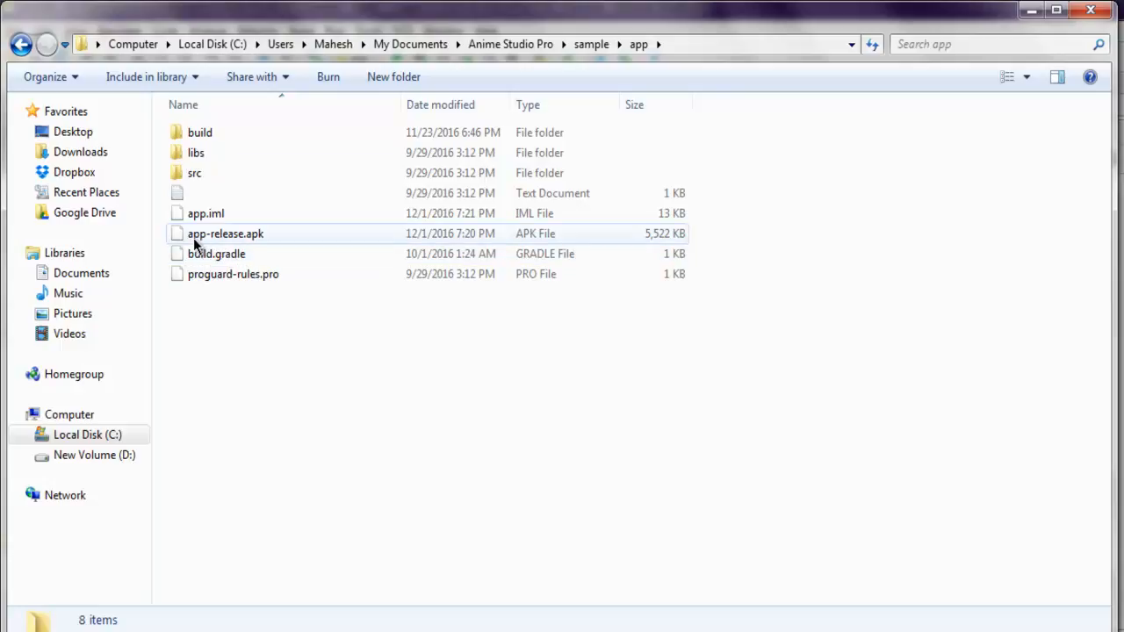
mouse_move(249, 237)
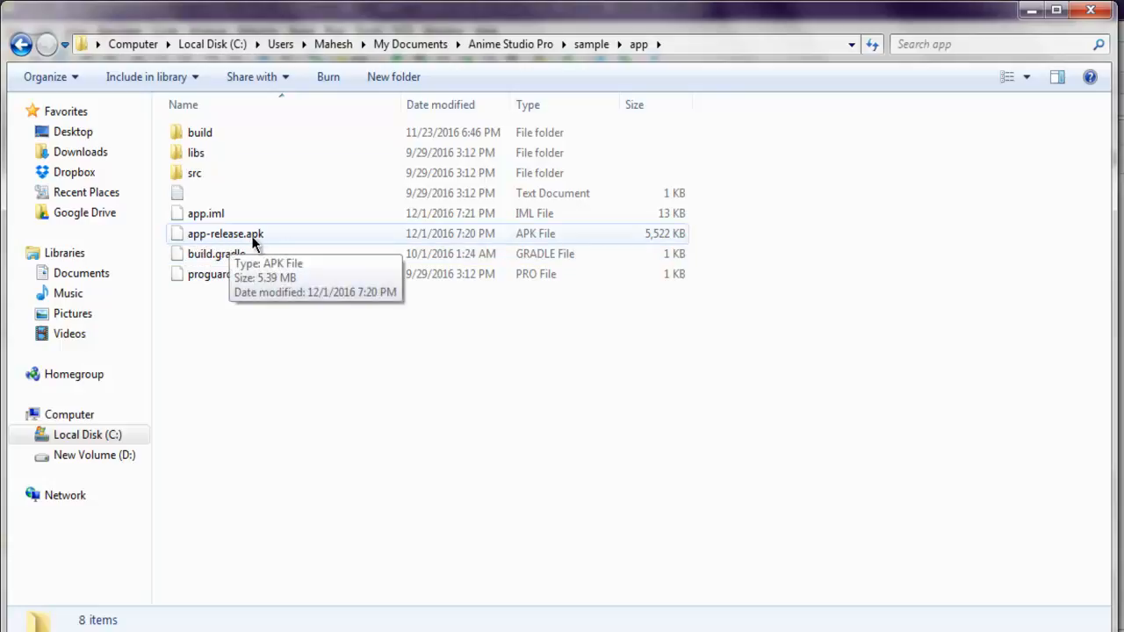
left_click(225, 234)
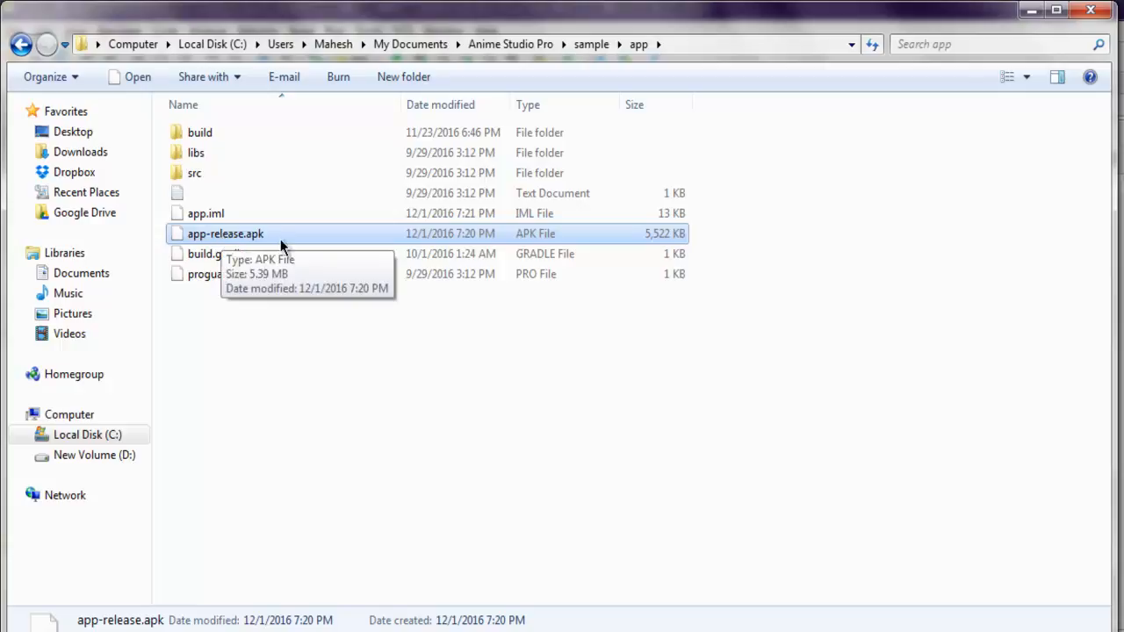
mouse_move(281, 247)
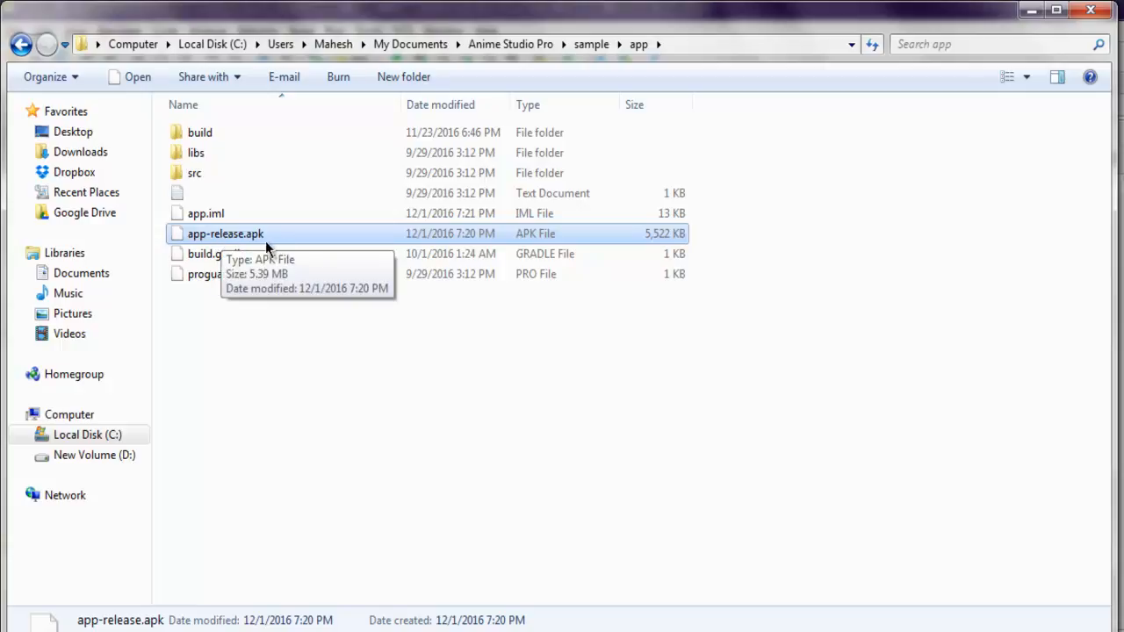
mouse_move(272, 432)
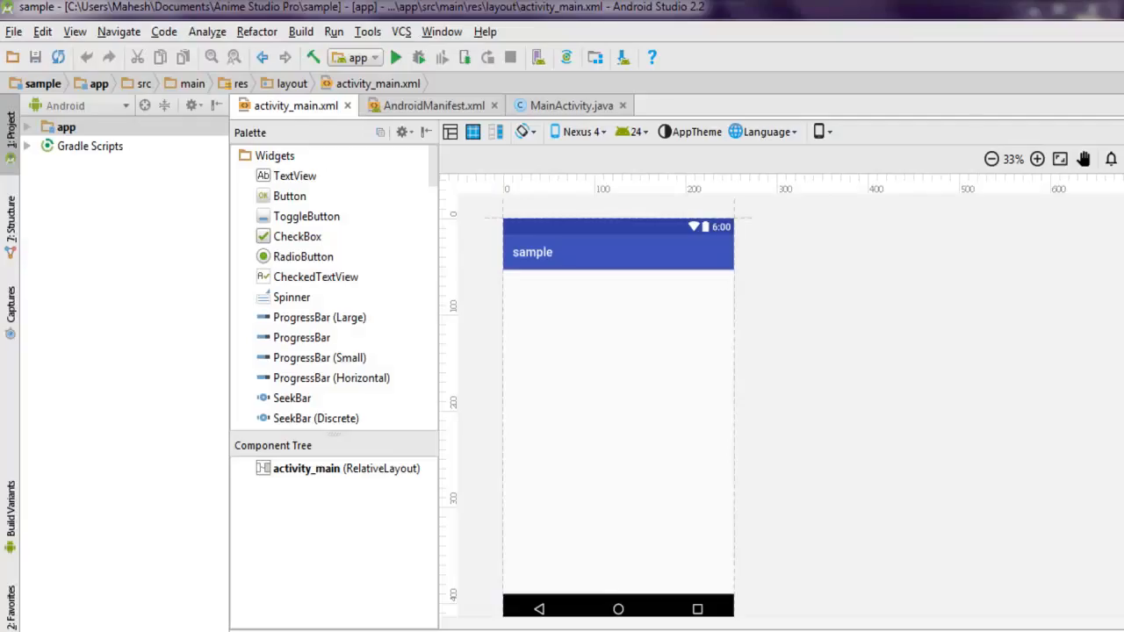
mouse_move(799, 512)
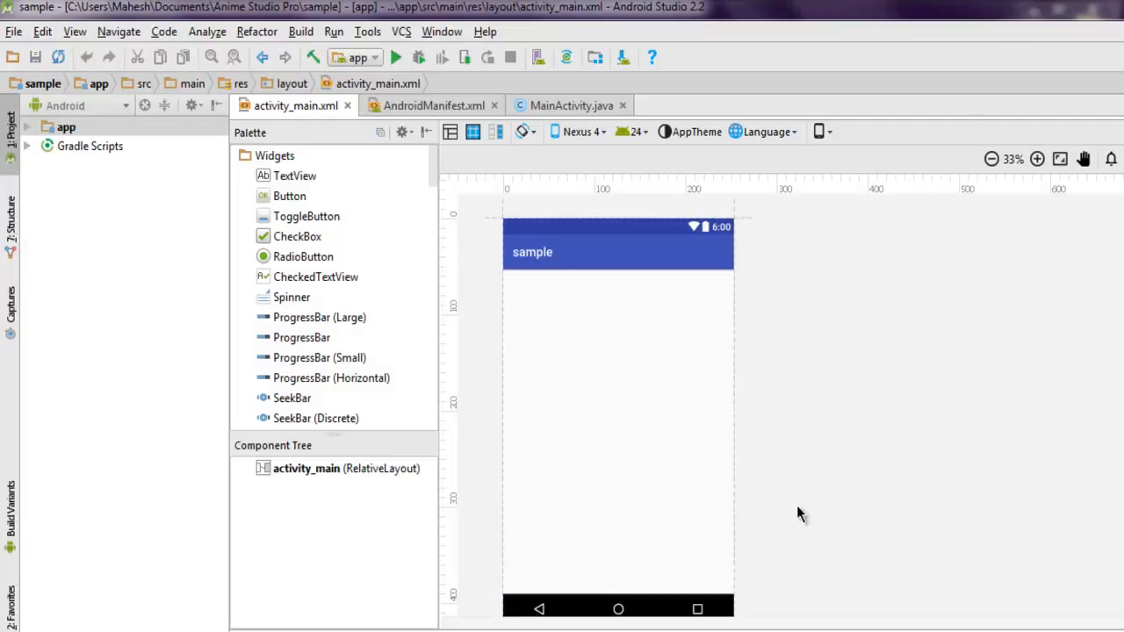